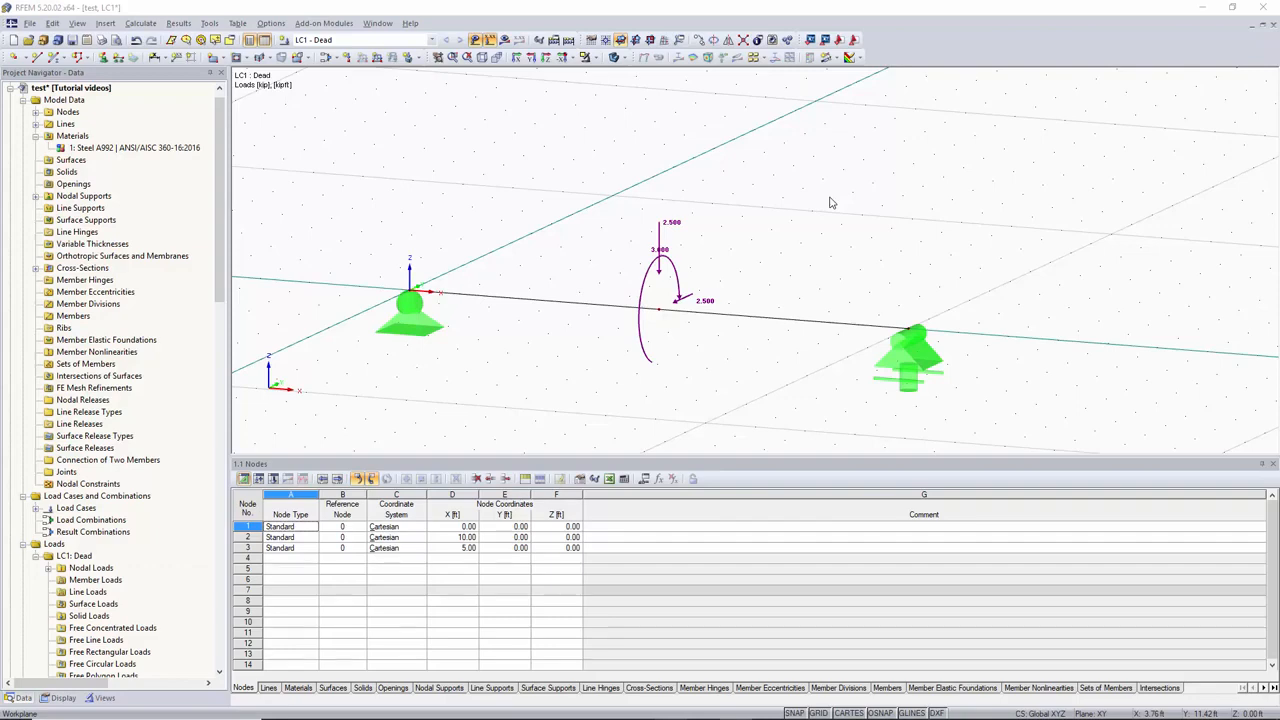
pyautogui.moveTo(858, 213)
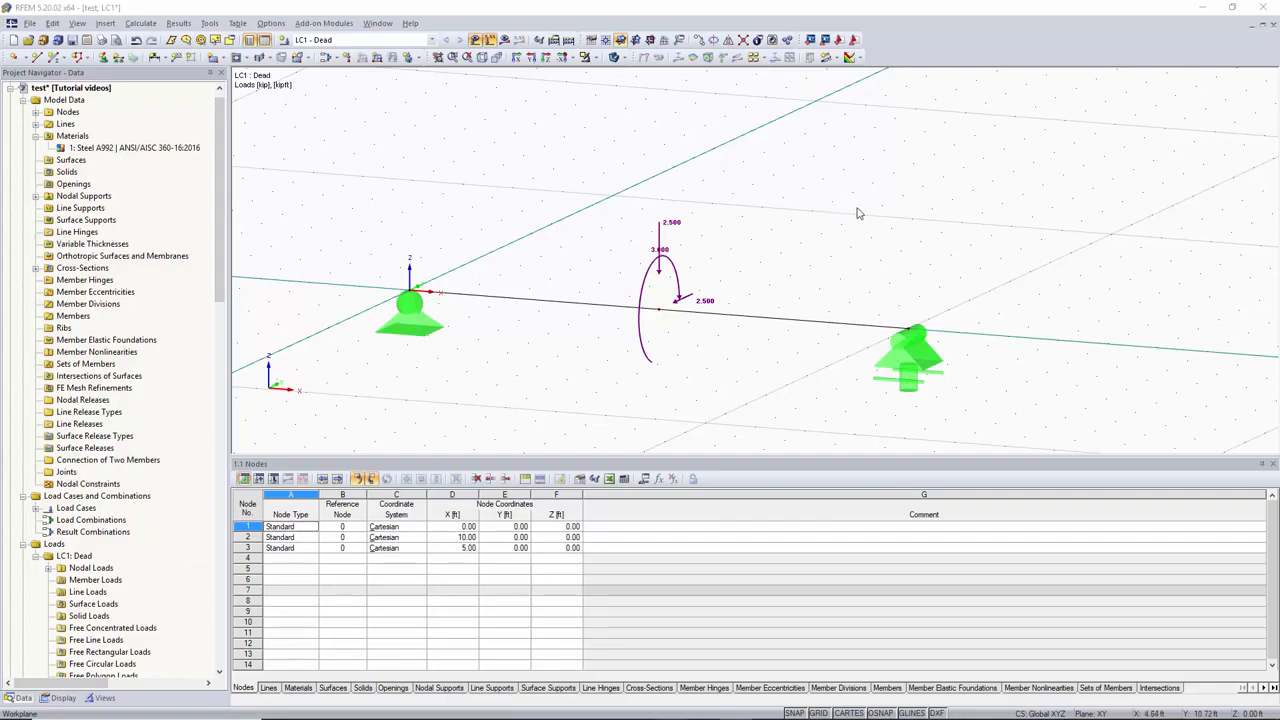
pyautogui.moveTo(884, 208)
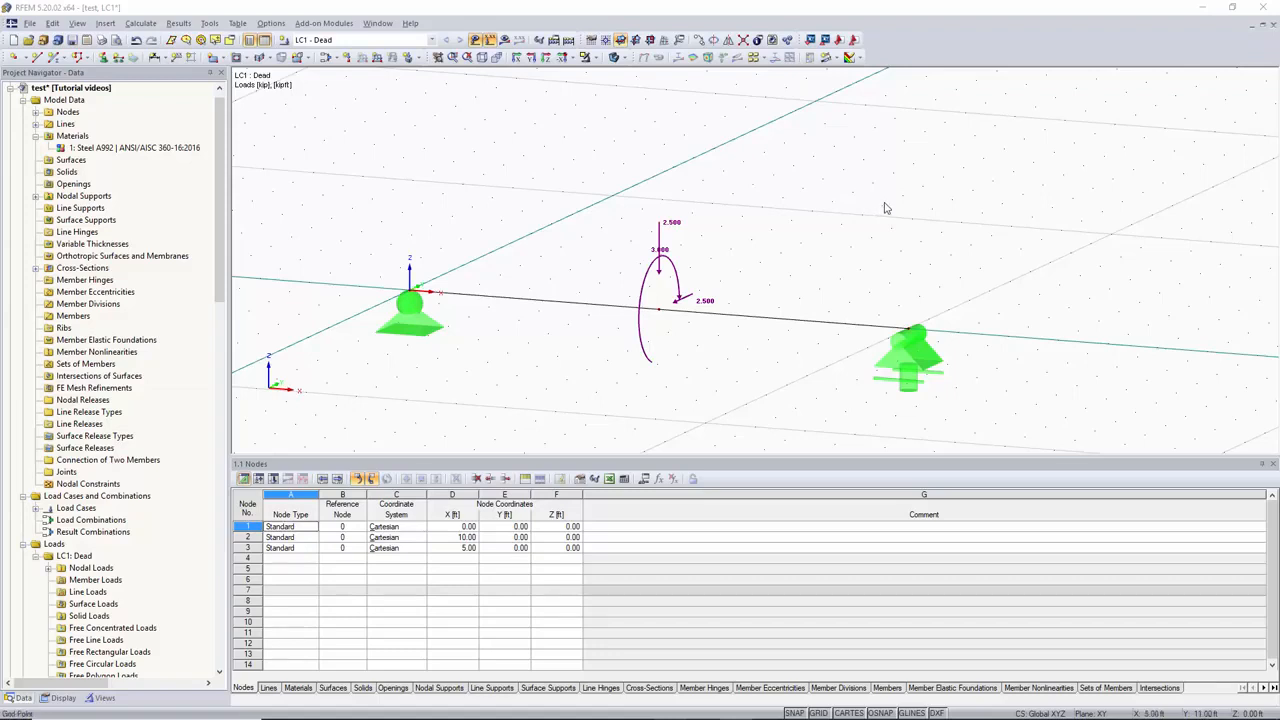
pyautogui.moveTo(796, 262)
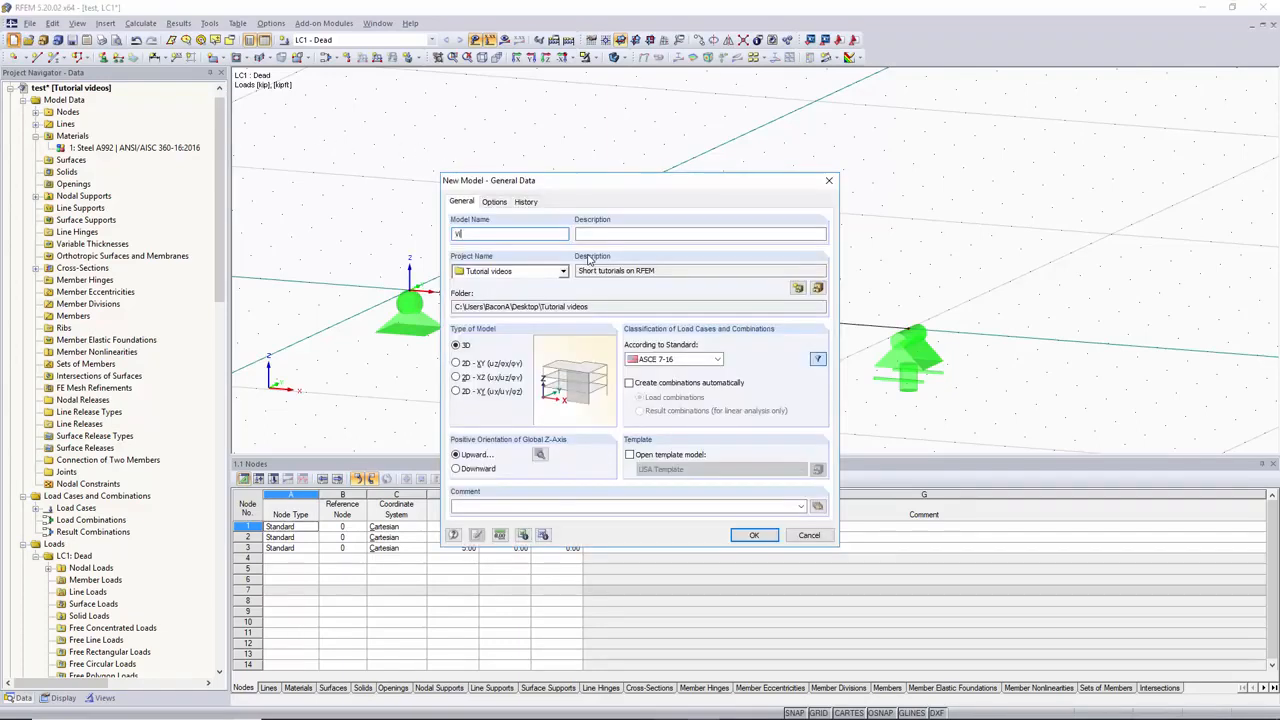
# - Create a new 3D model named 'Video 6'
pyautogui.write('Video 6')
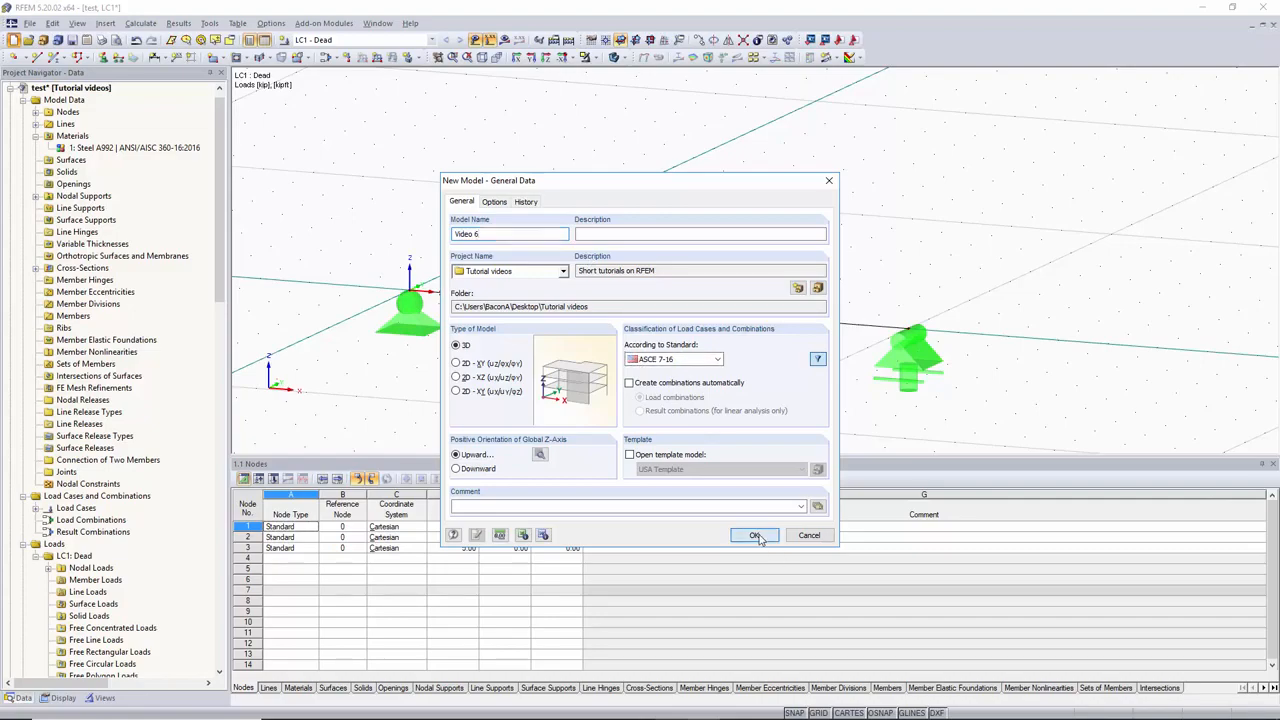
pyautogui.click(755, 535)
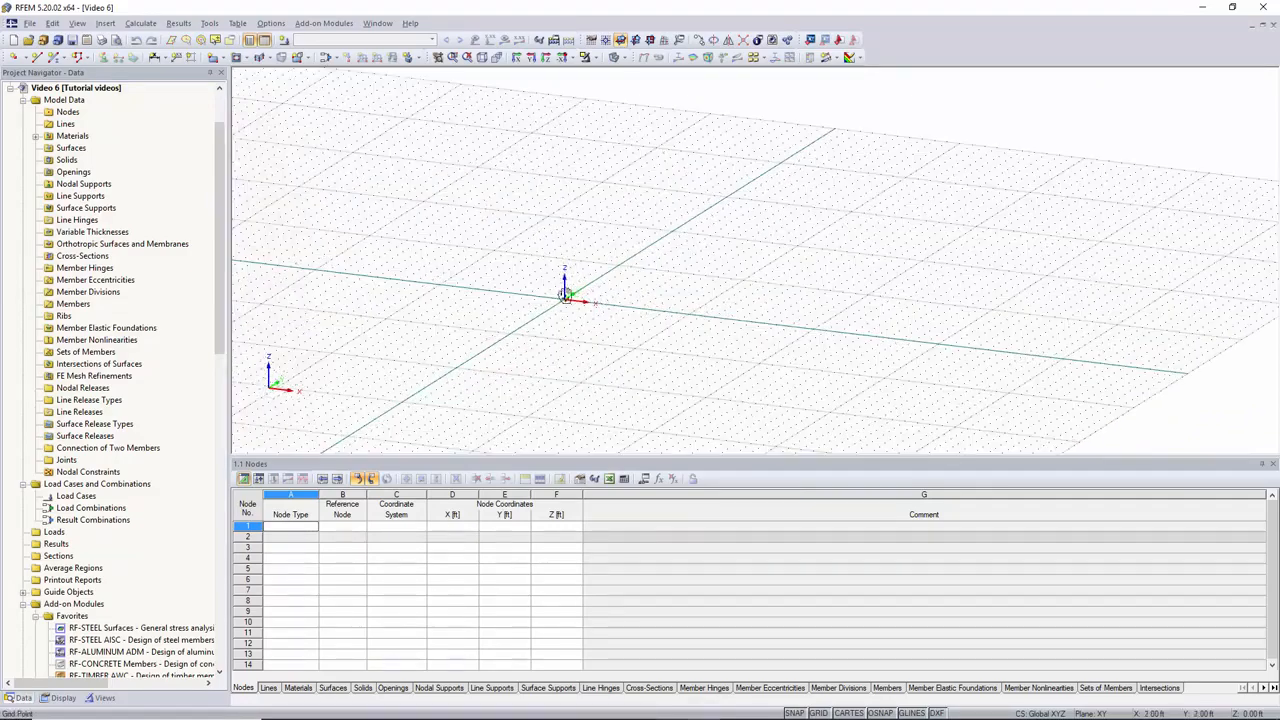
# - Draw a 10 ft line along X from the origin, creating nodes 1 and 2
pyautogui.click(54, 57)
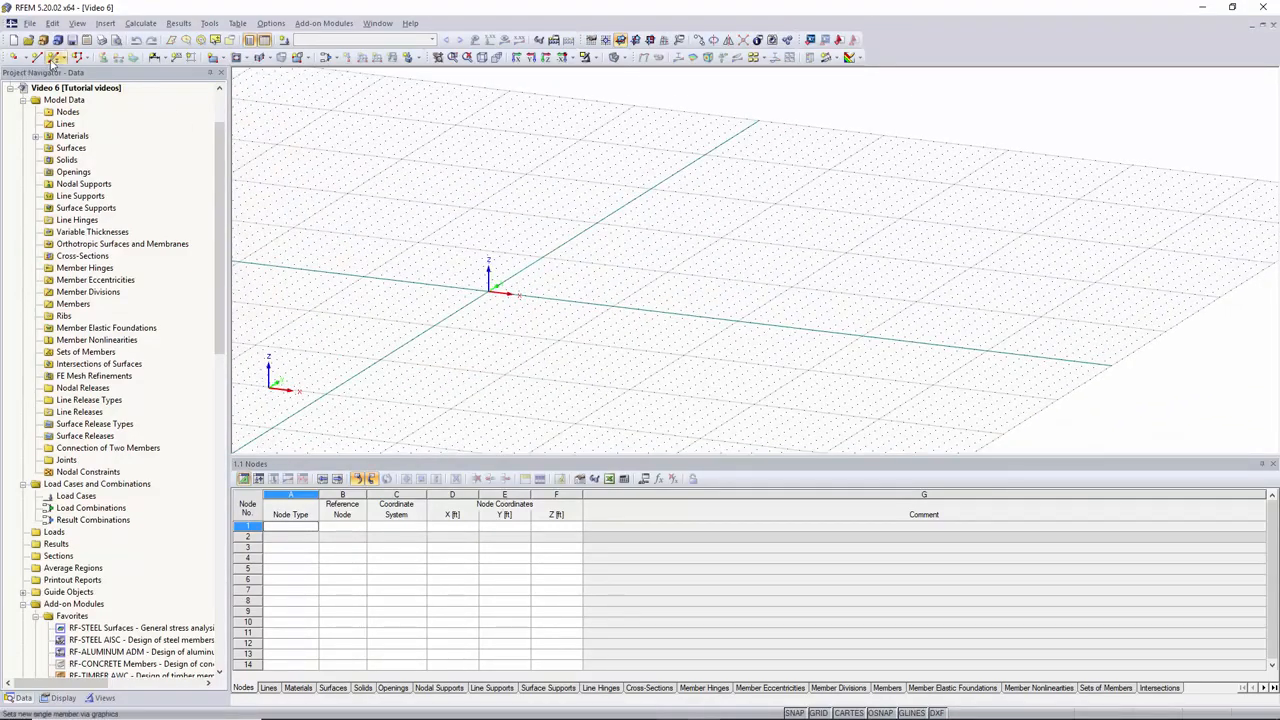
pyautogui.moveTo(38, 57)
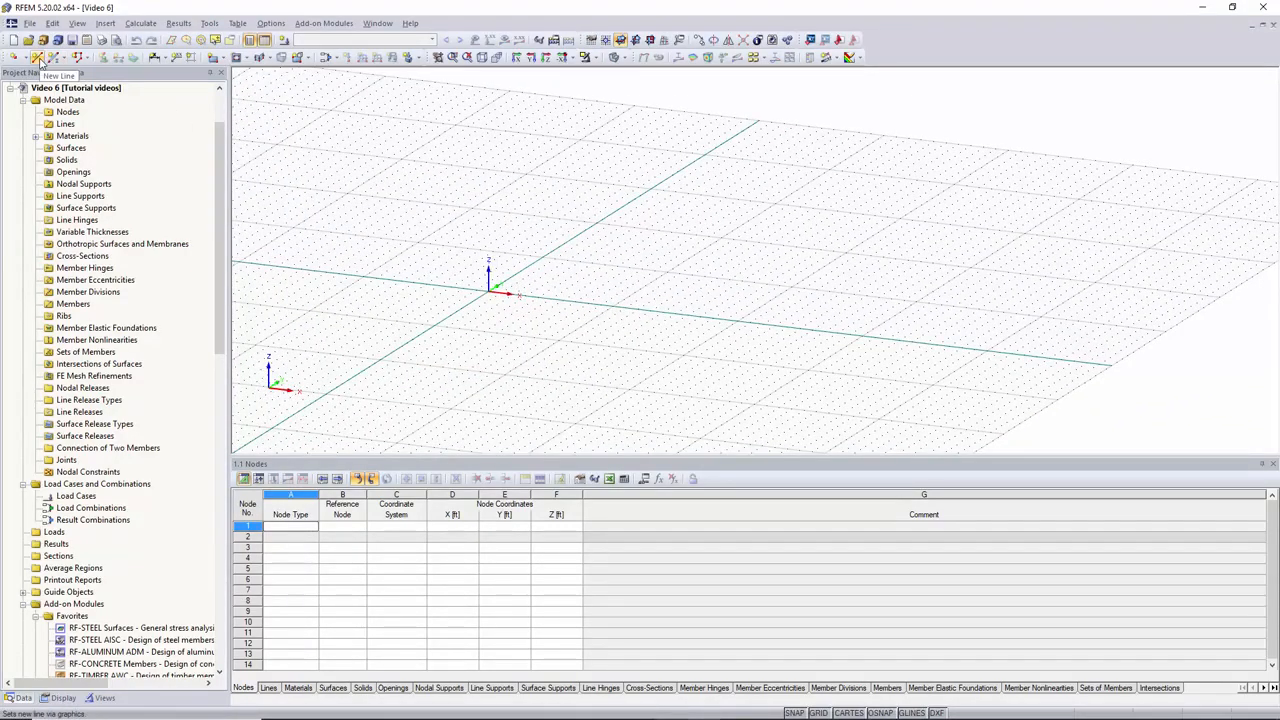
pyautogui.click(37, 57)
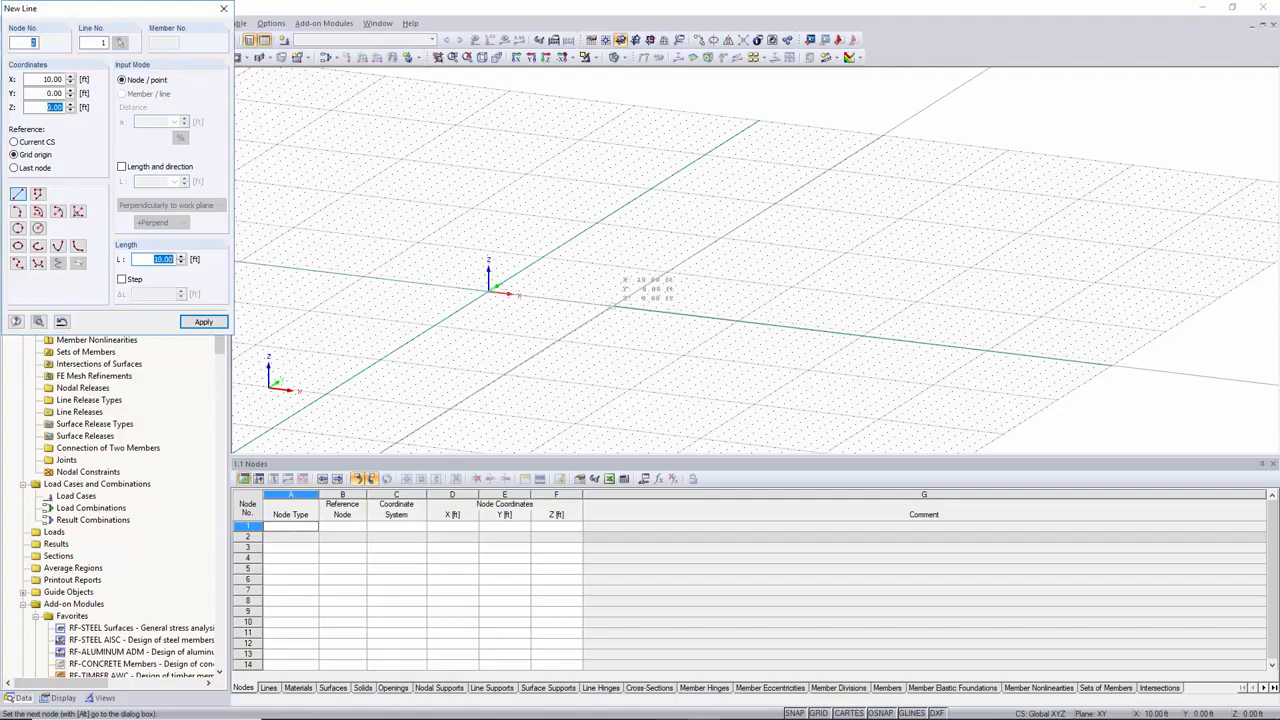
pyautogui.click(203, 321)
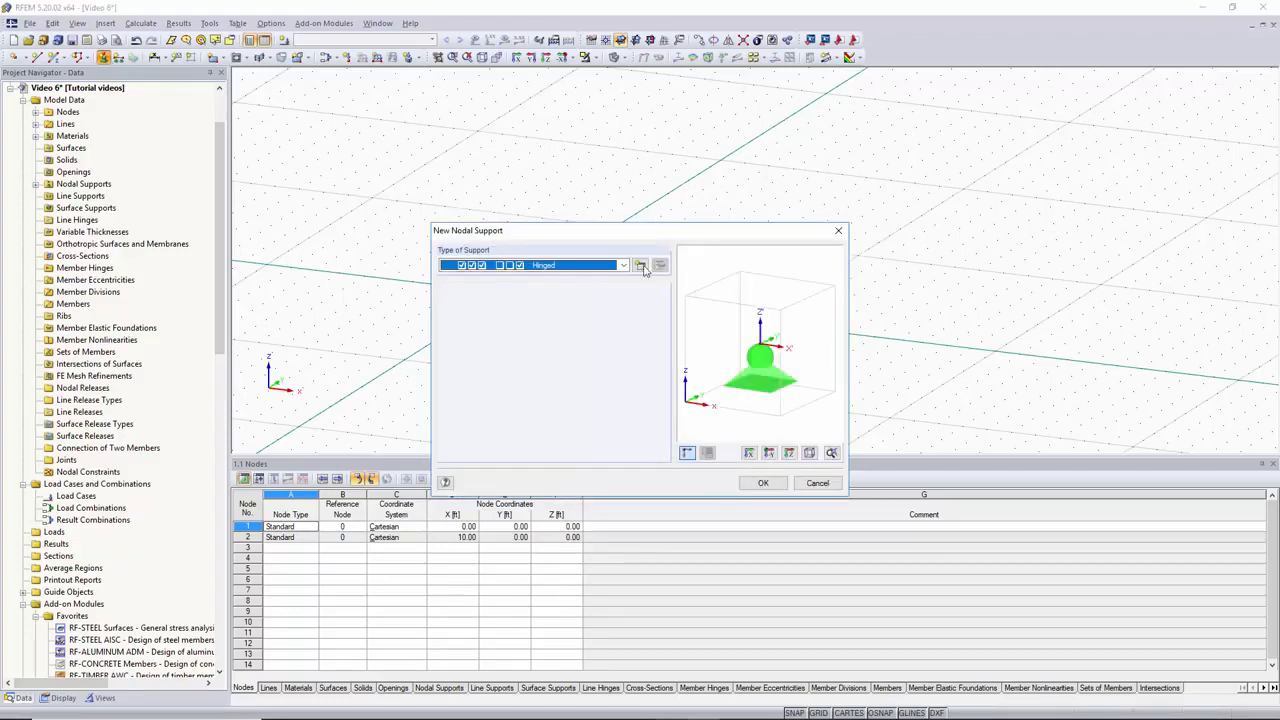
# - Define a roller support with X translation released and assign it to node 2
pyautogui.click(641, 266)
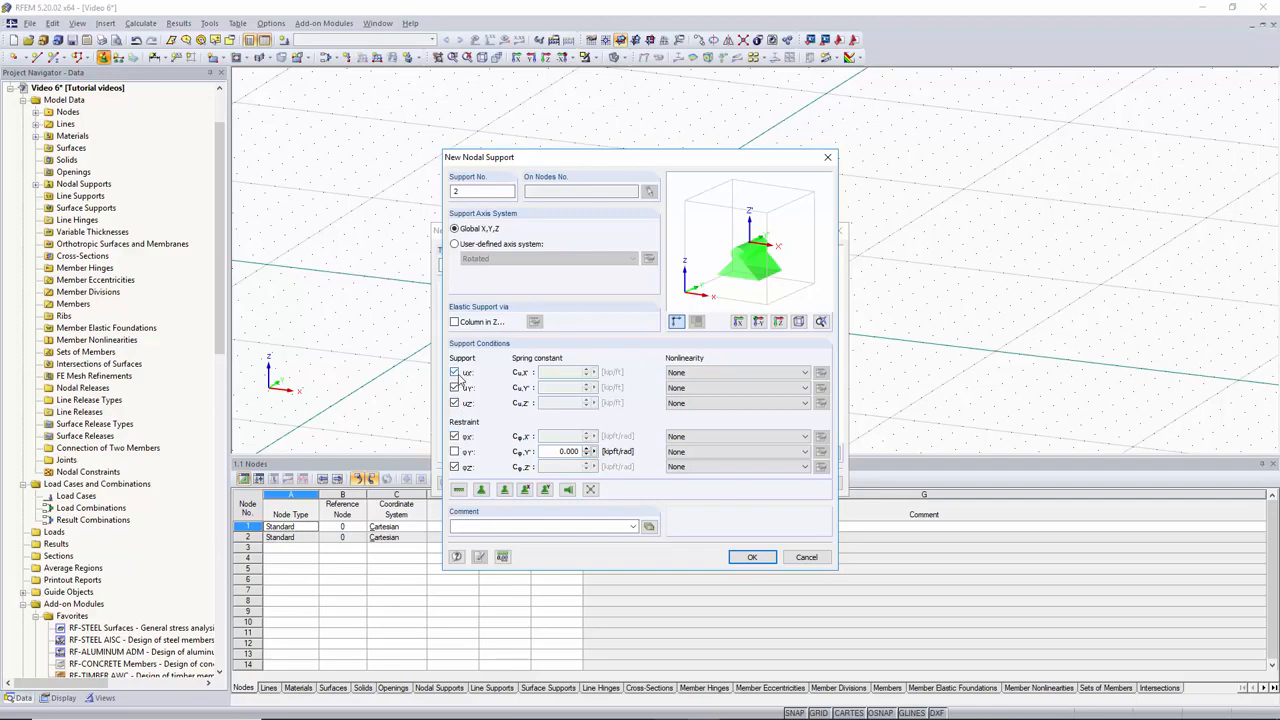
pyautogui.click(454, 372)
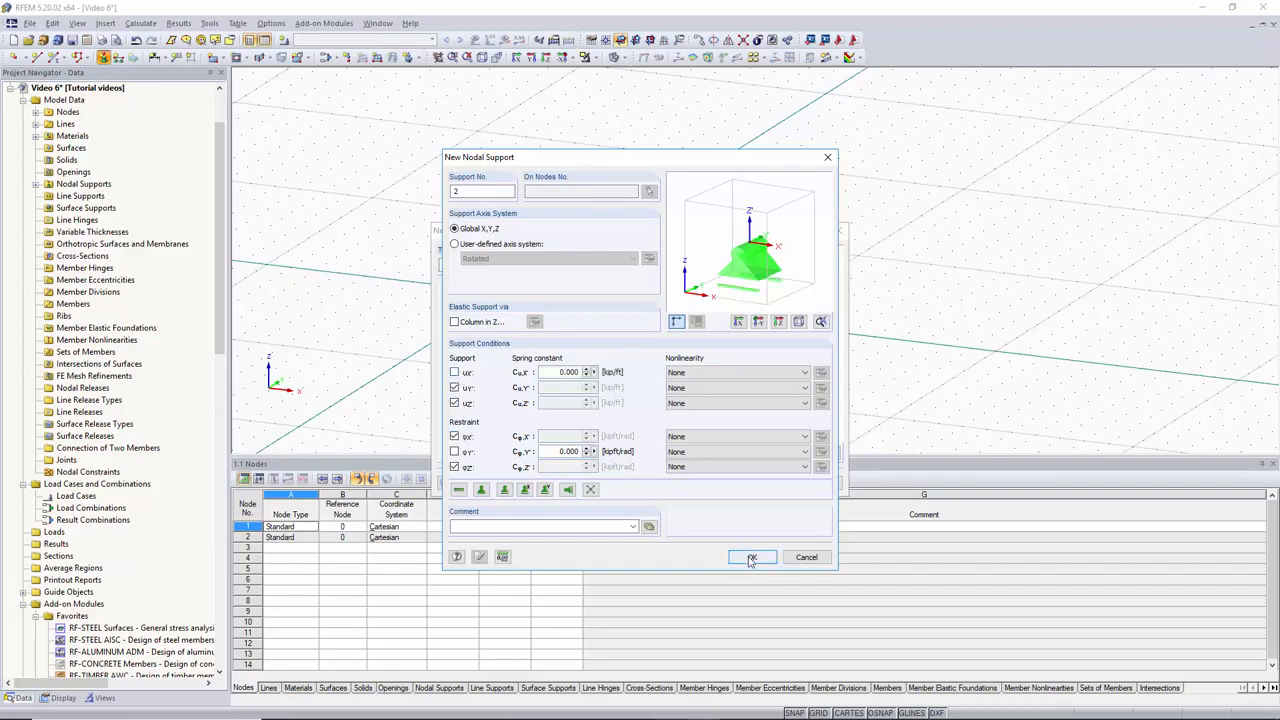
pyautogui.click(752, 557)
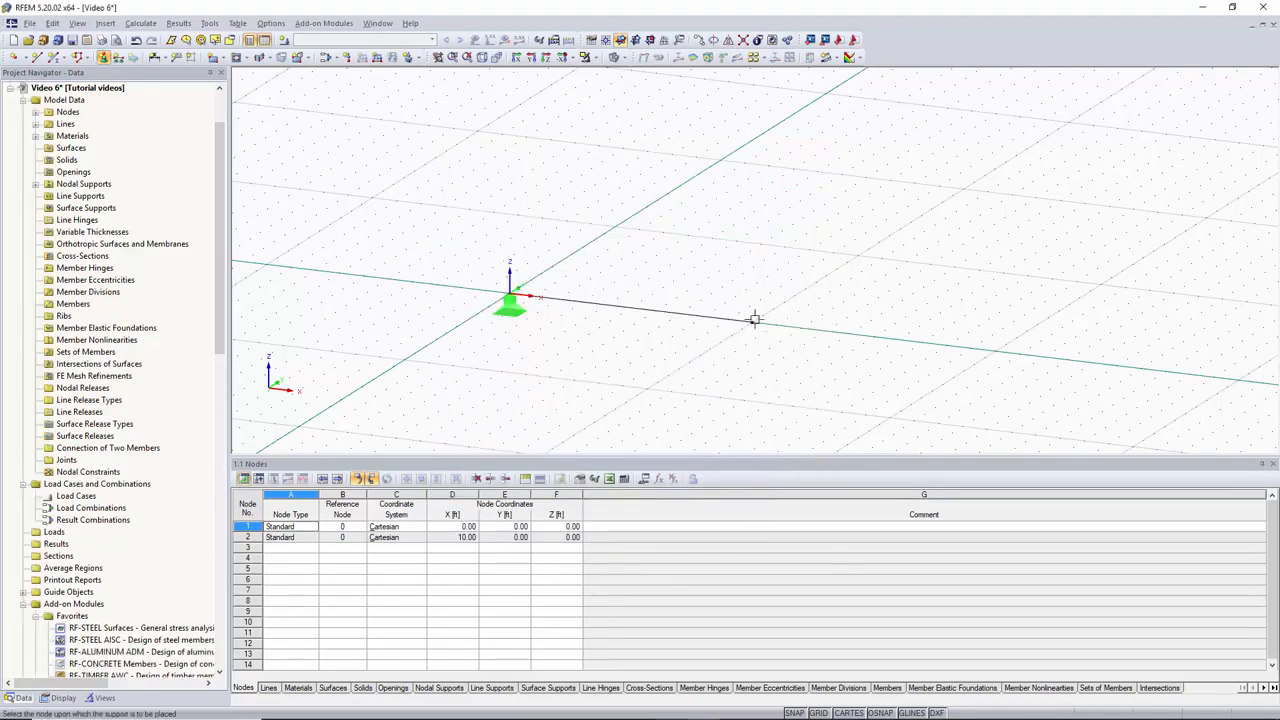
pyautogui.click(755, 320)
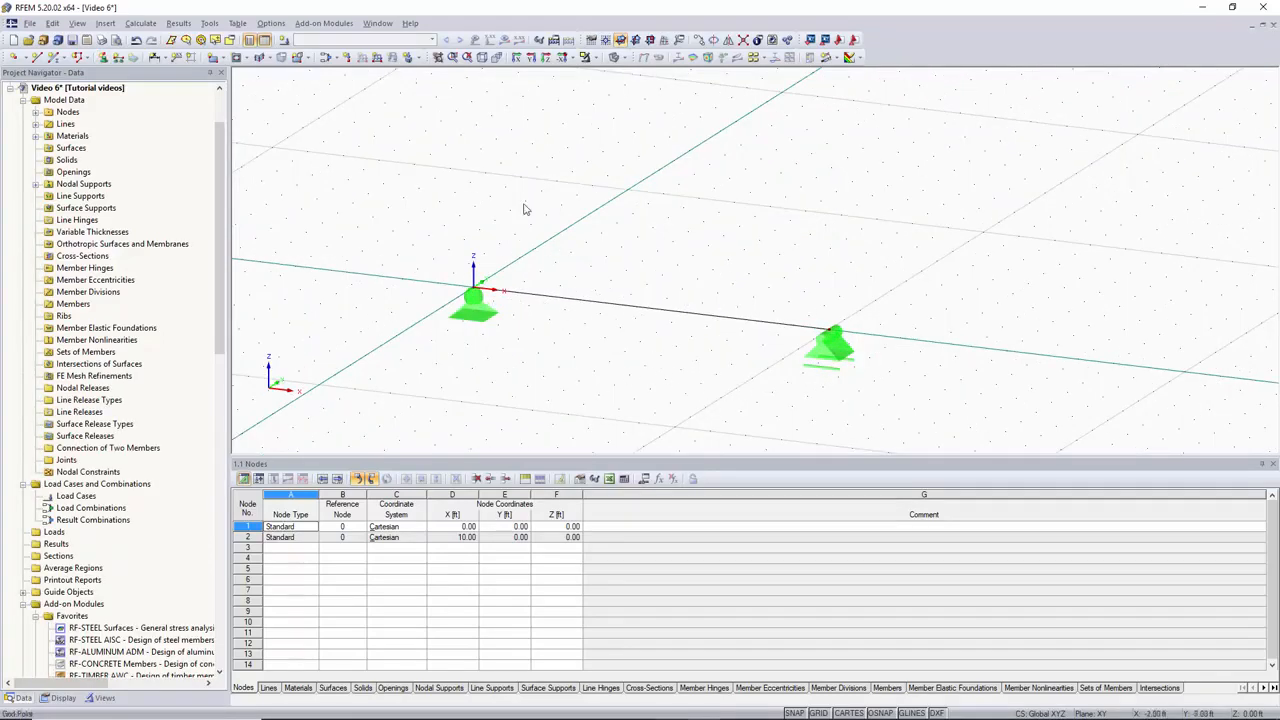
pyautogui.moveTo(347, 57)
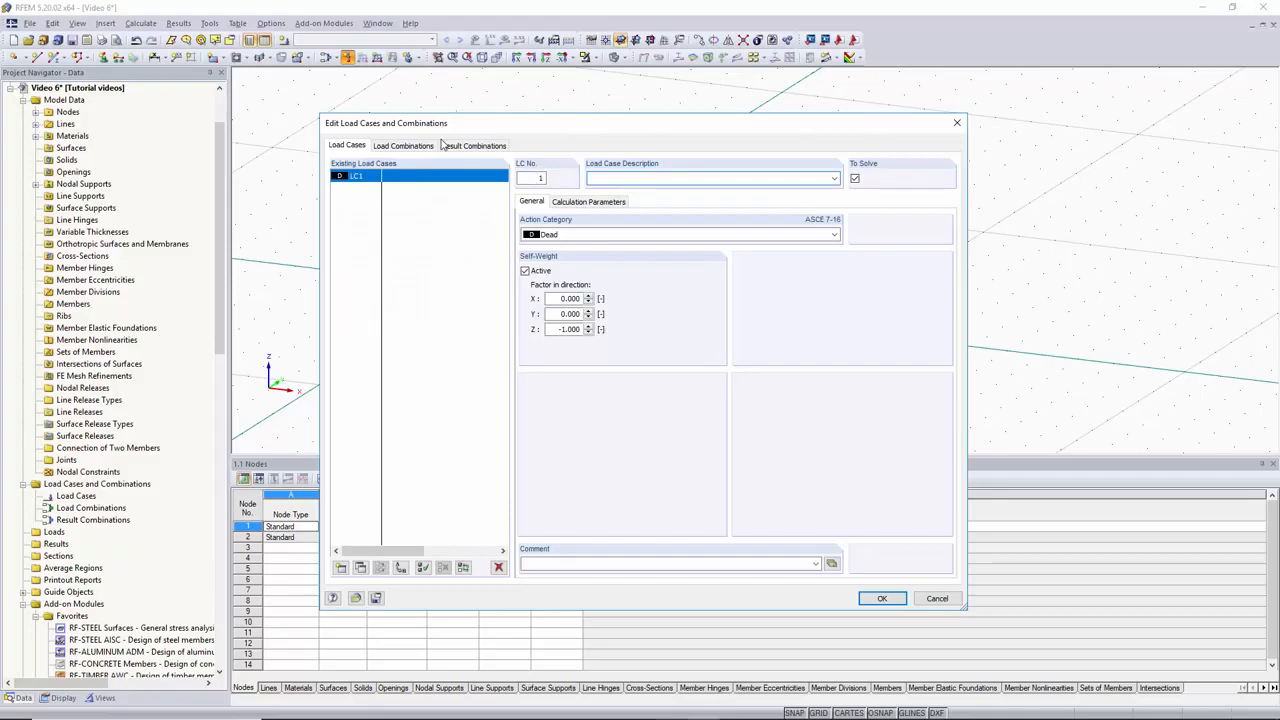
pyautogui.moveTo(489, 252)
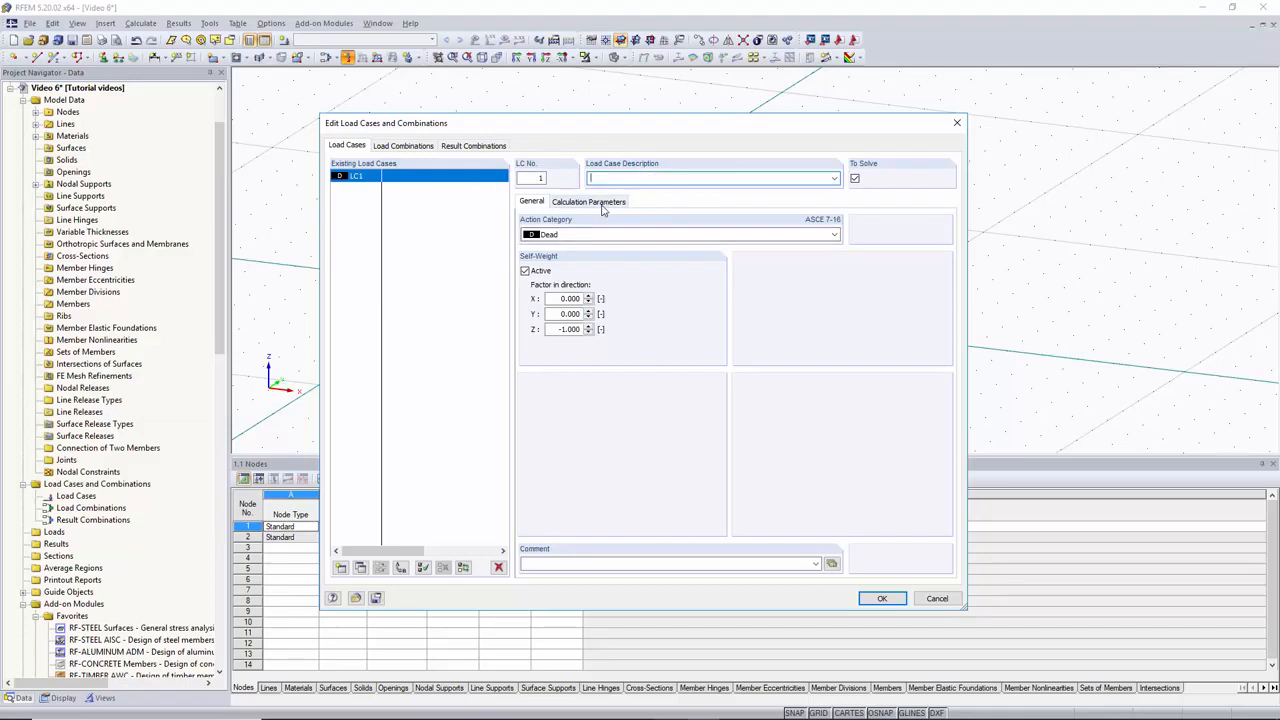
# - Enter 'Dead load' as the description of load case LC1
pyautogui.write('D')
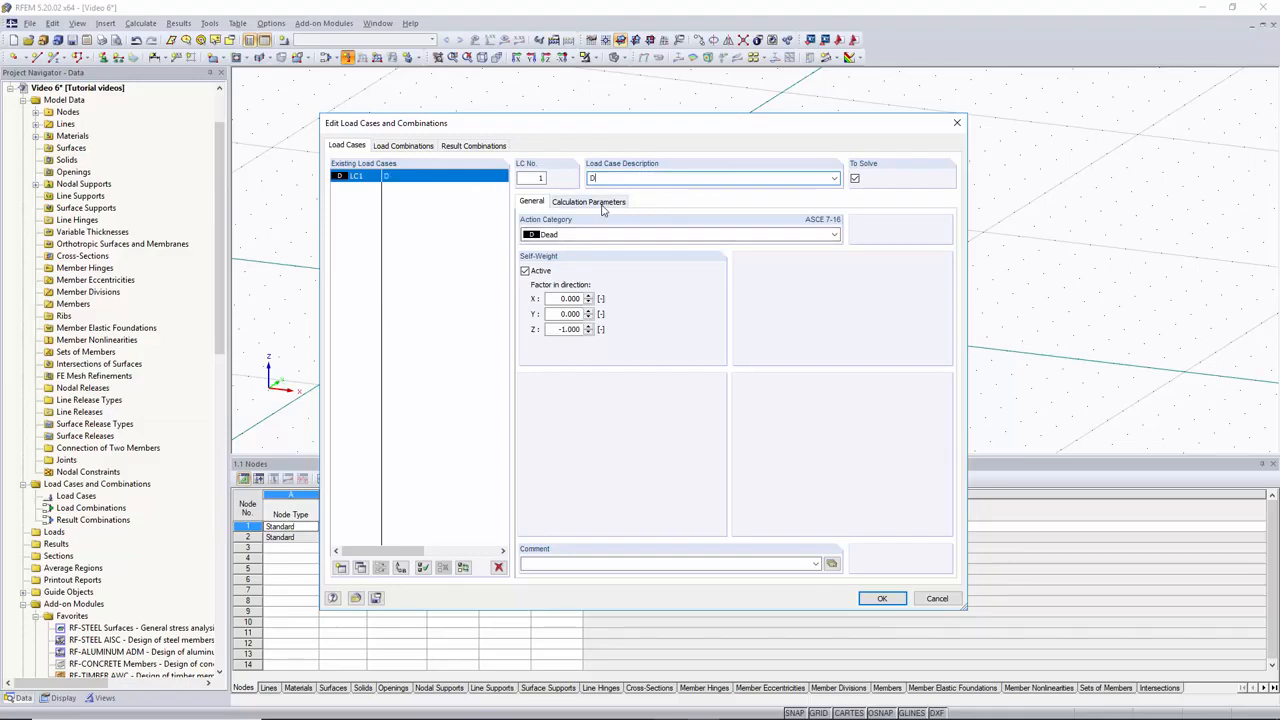
pyautogui.write('Dead load')
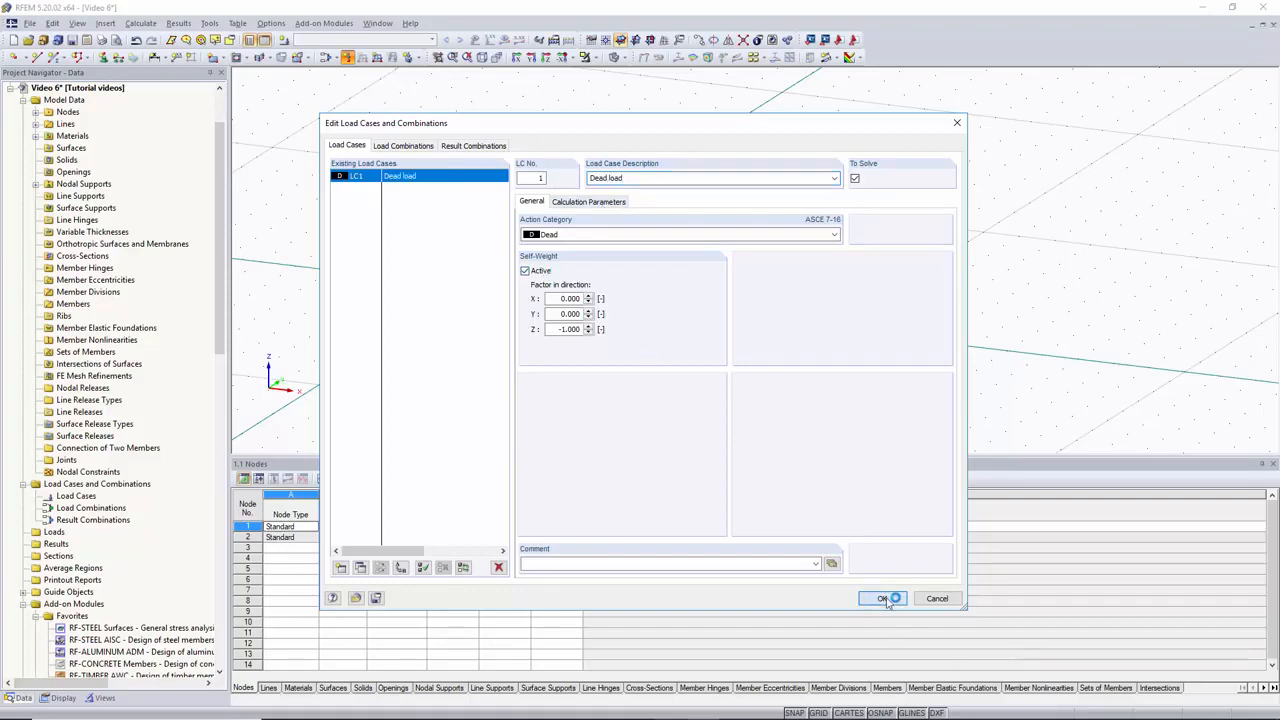
pyautogui.click(883, 598)
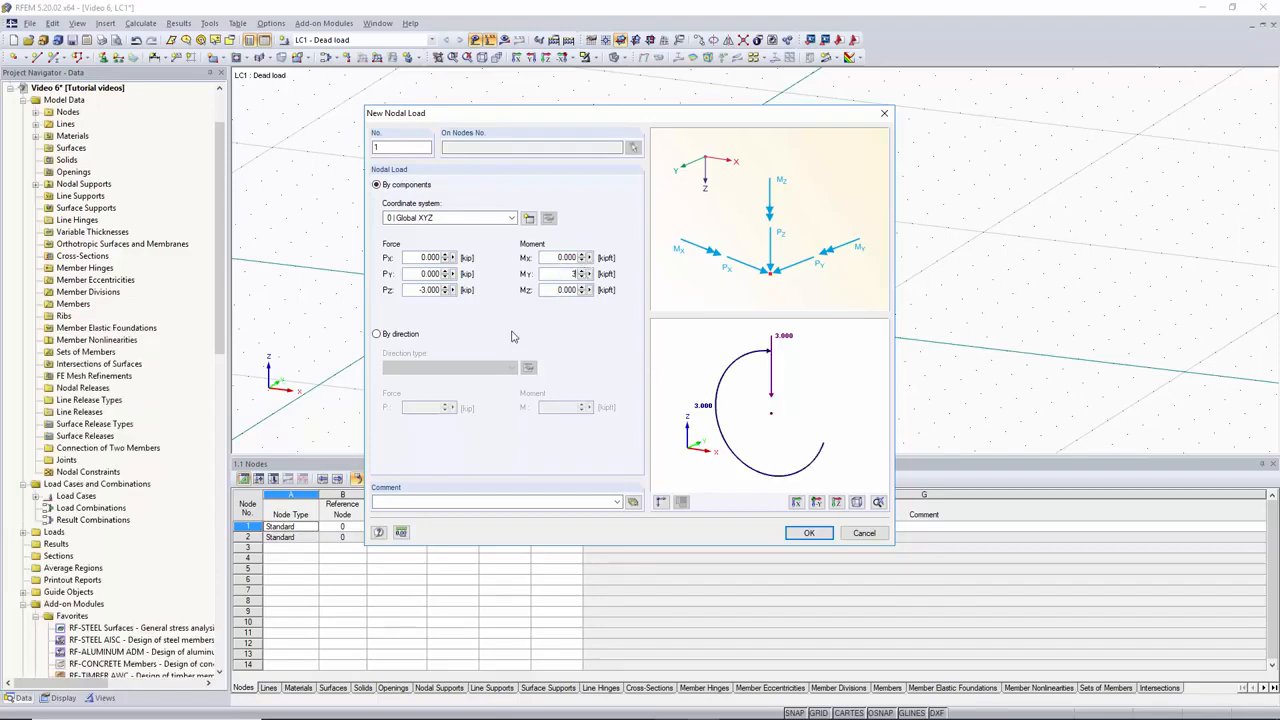
pyautogui.moveTo(793, 425)
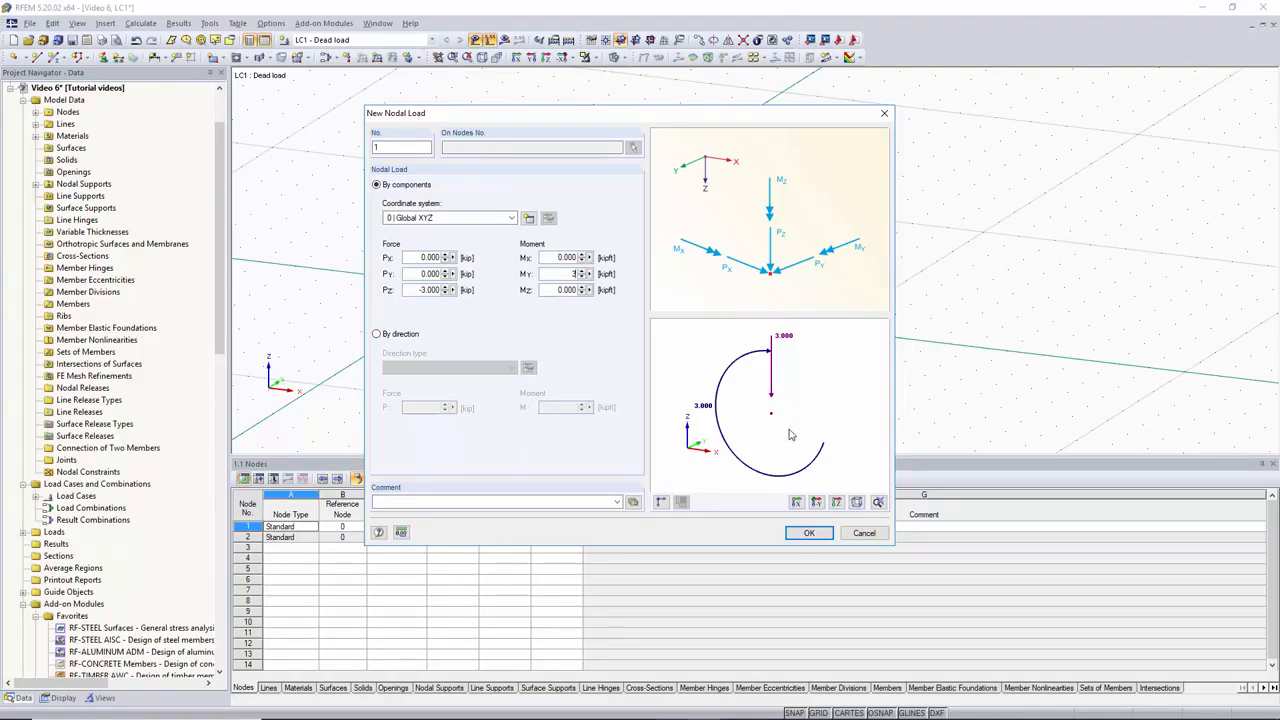
pyautogui.moveTo(710, 309)
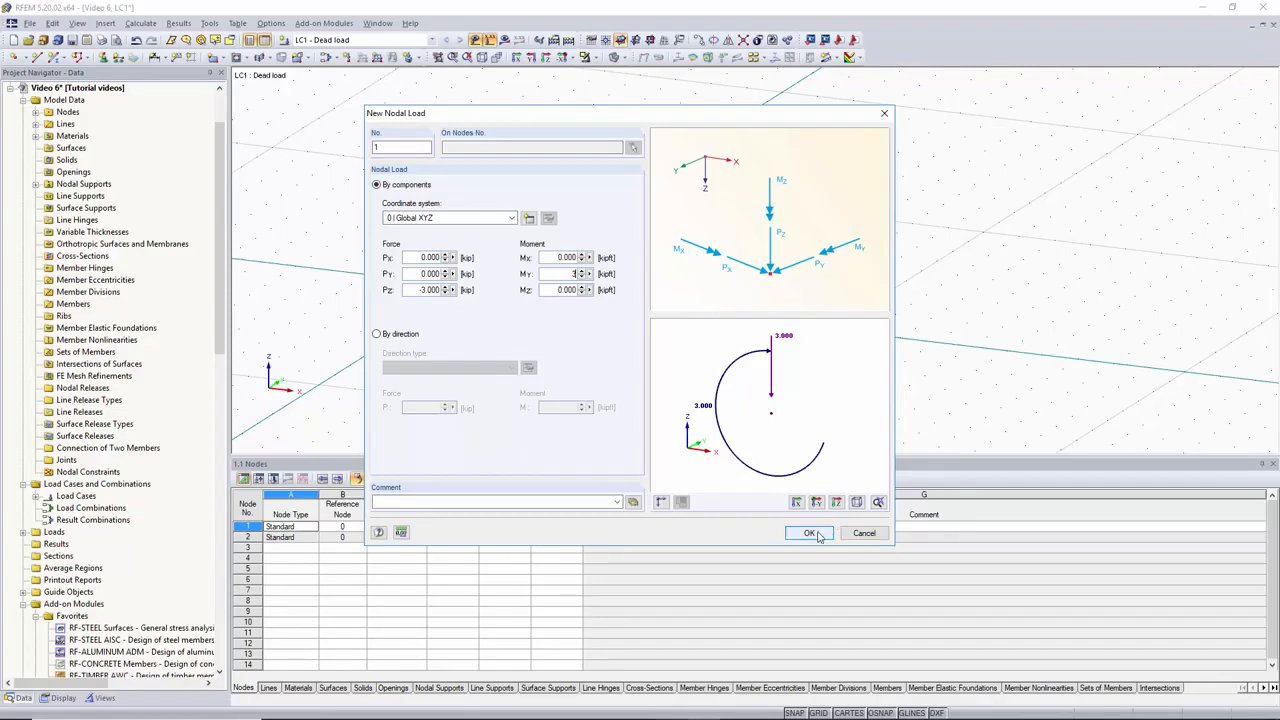
# - Confirm the nodal load with Pz −3 kip and My 3 kip·ft
pyautogui.click(810, 533)
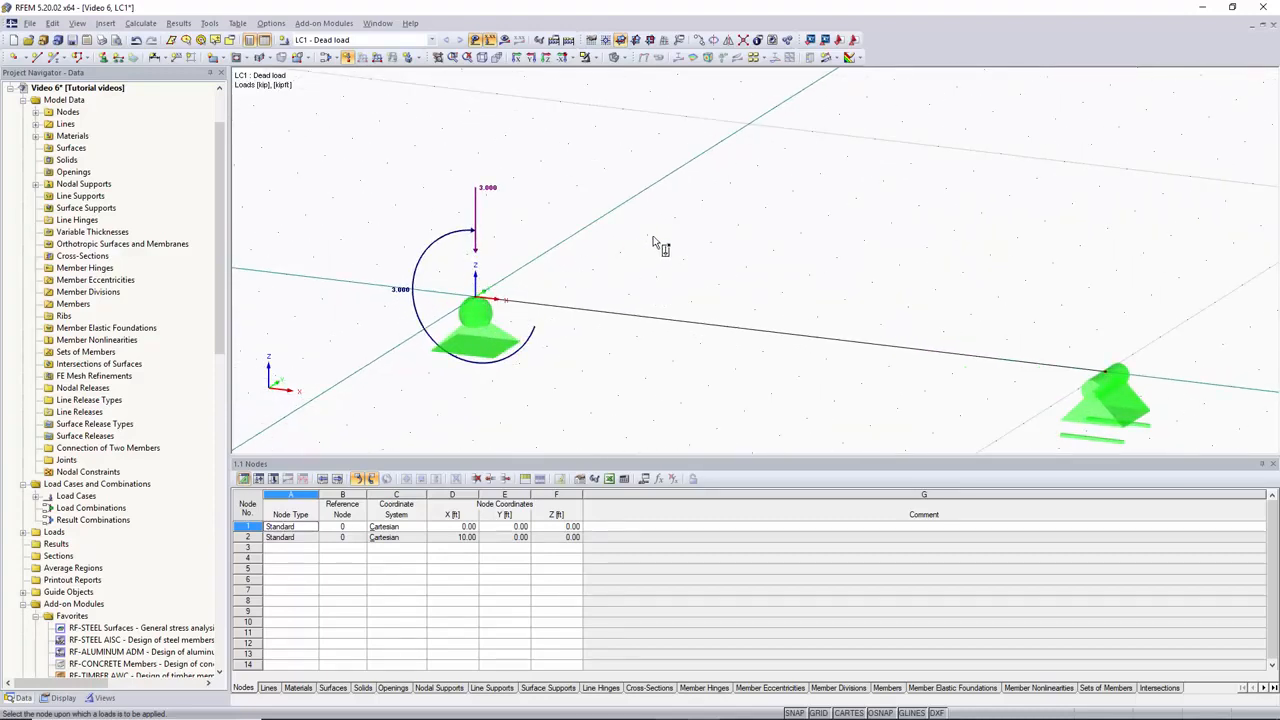
pyautogui.moveTo(642, 237)
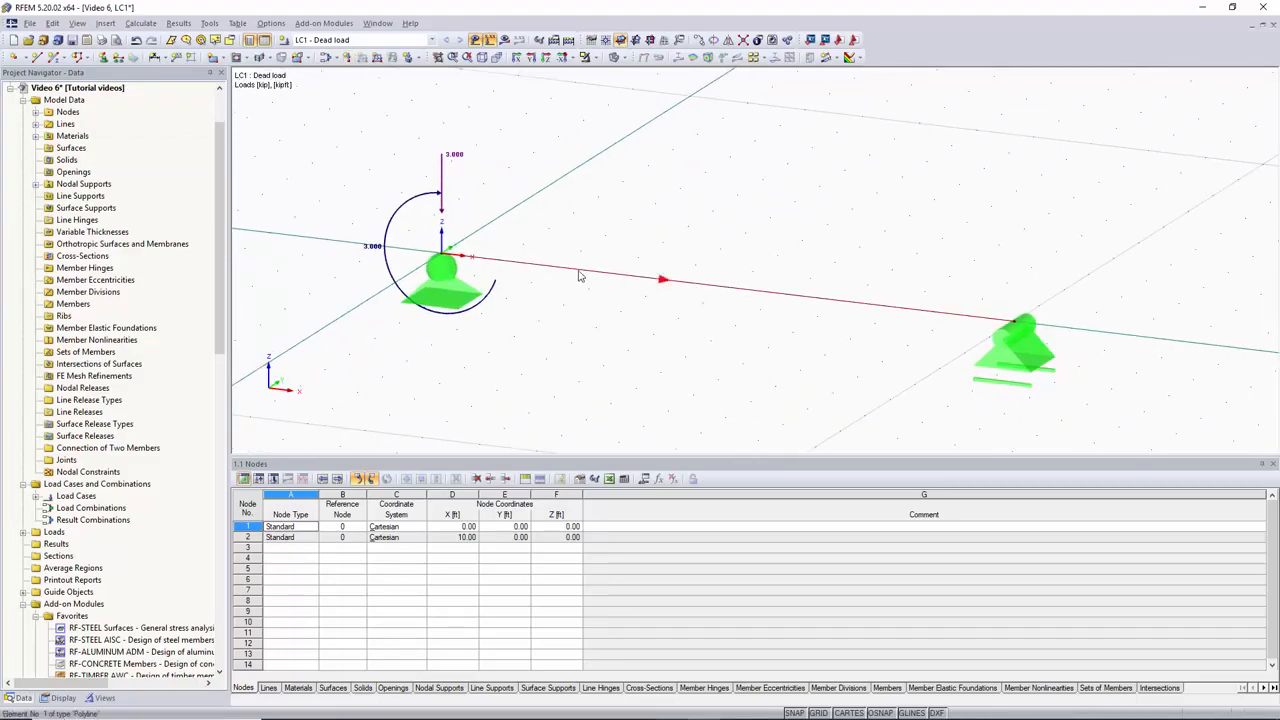
pyautogui.moveTo(713, 290)
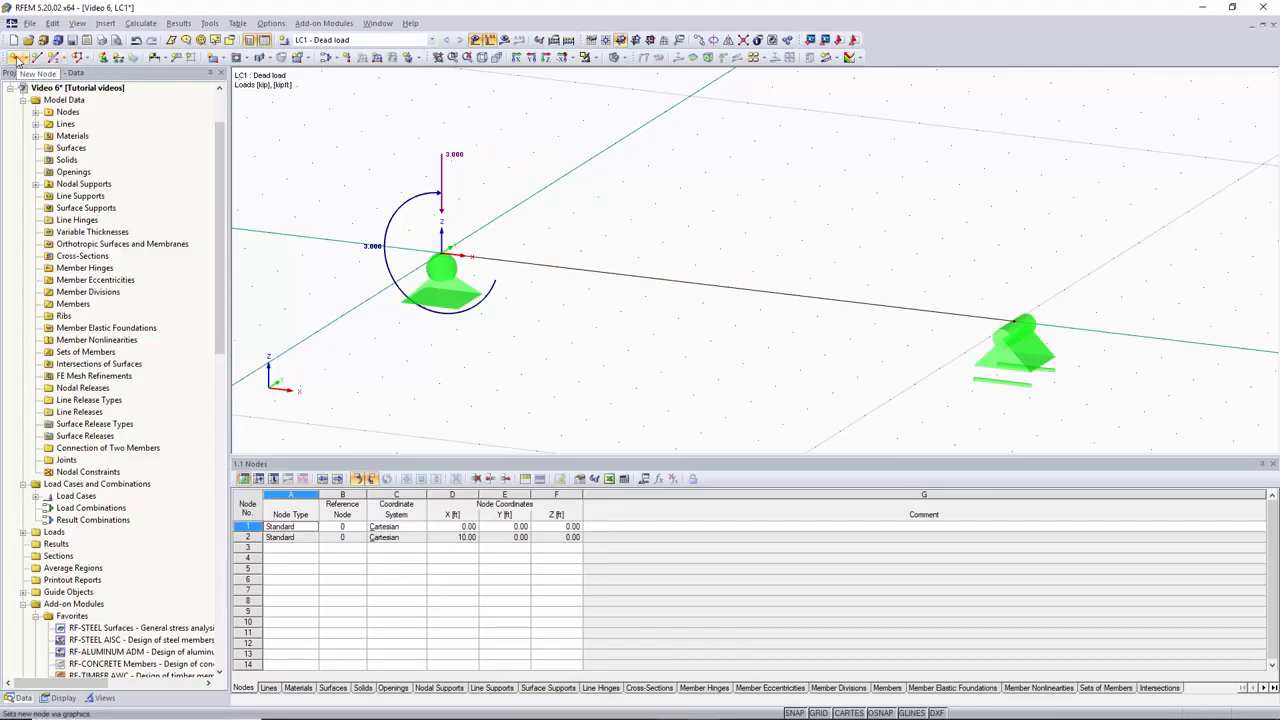
# - Start defining a new midpoint node at X = 5 ft
pyautogui.click(18, 57)
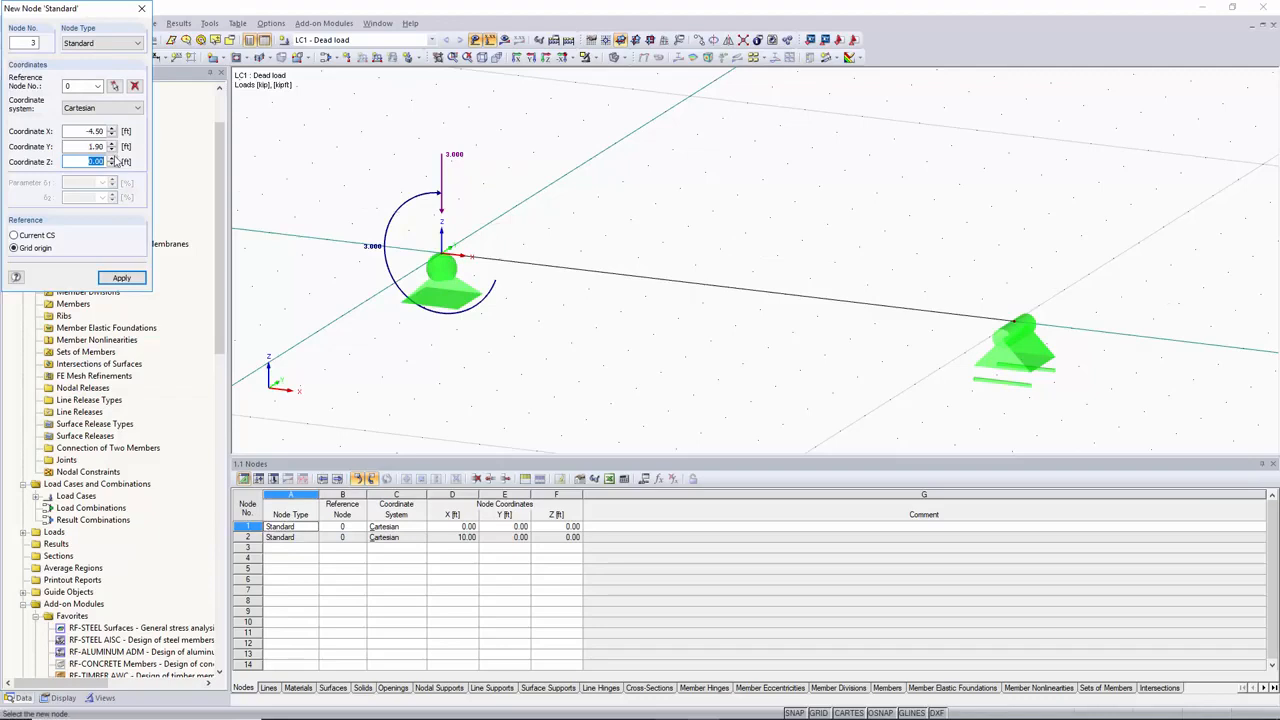
pyautogui.moveTo(85, 172)
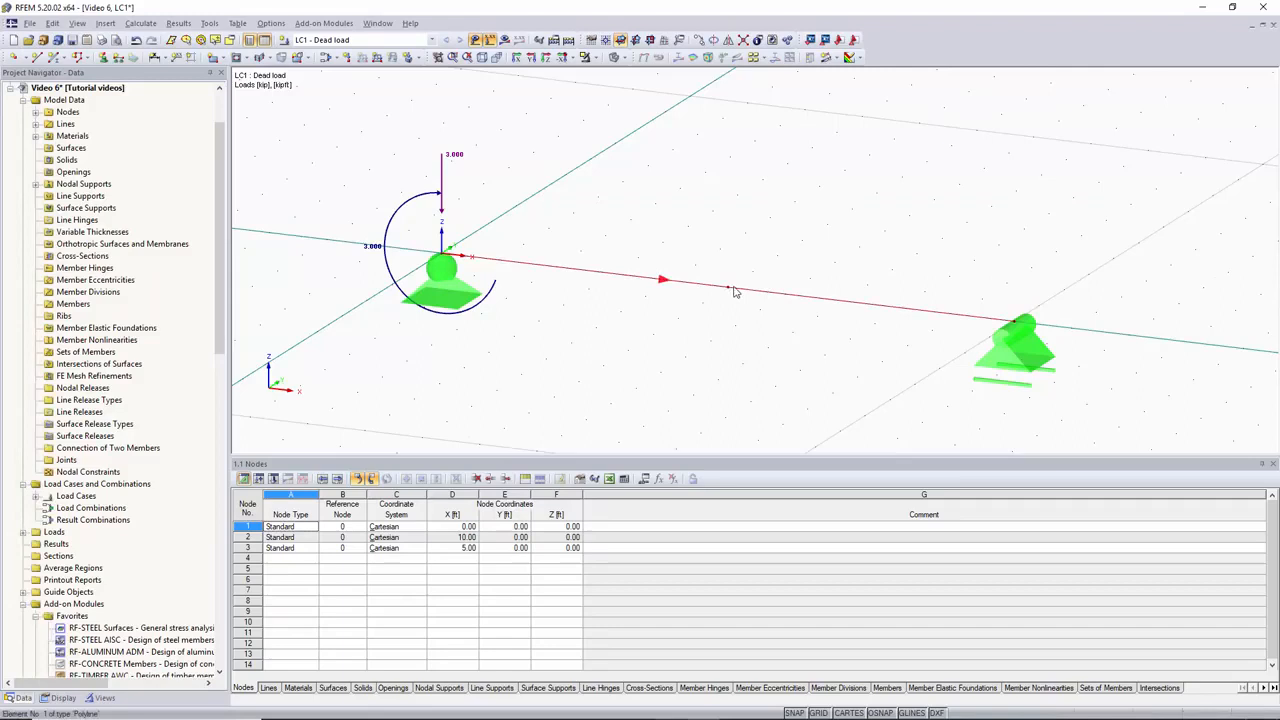
pyautogui.moveTo(730, 293)
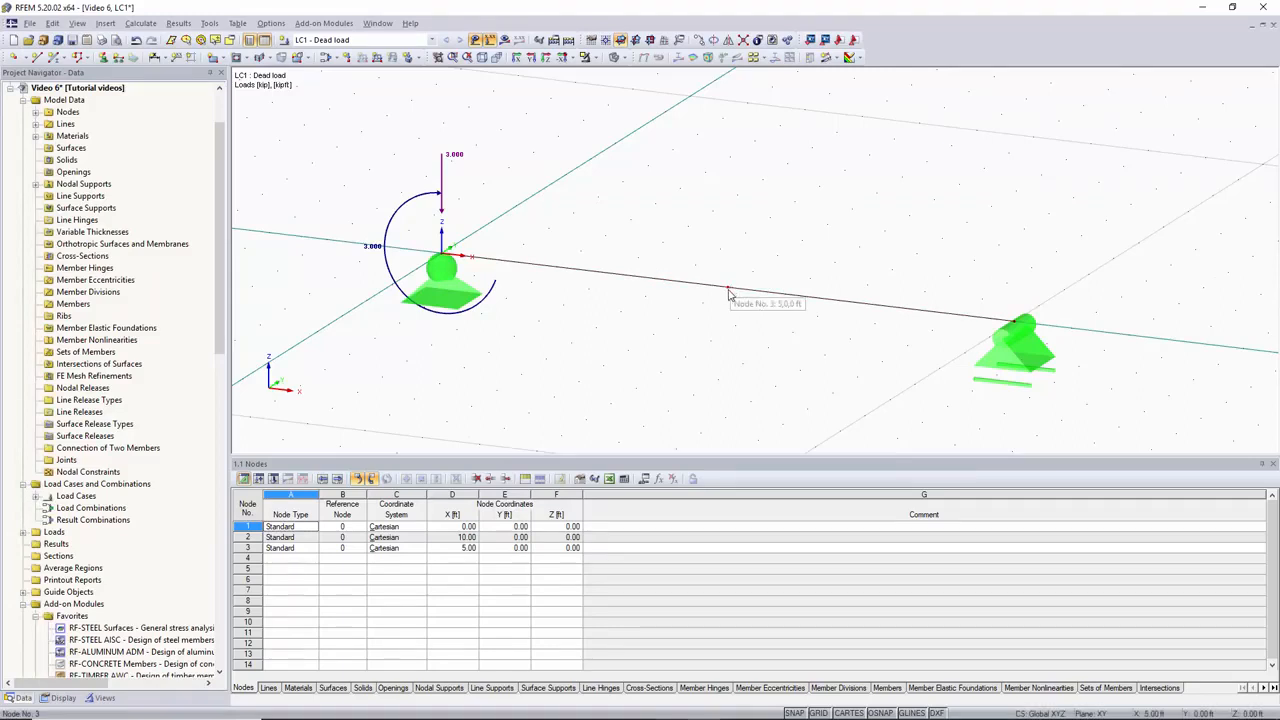
pyautogui.moveTo(580, 224)
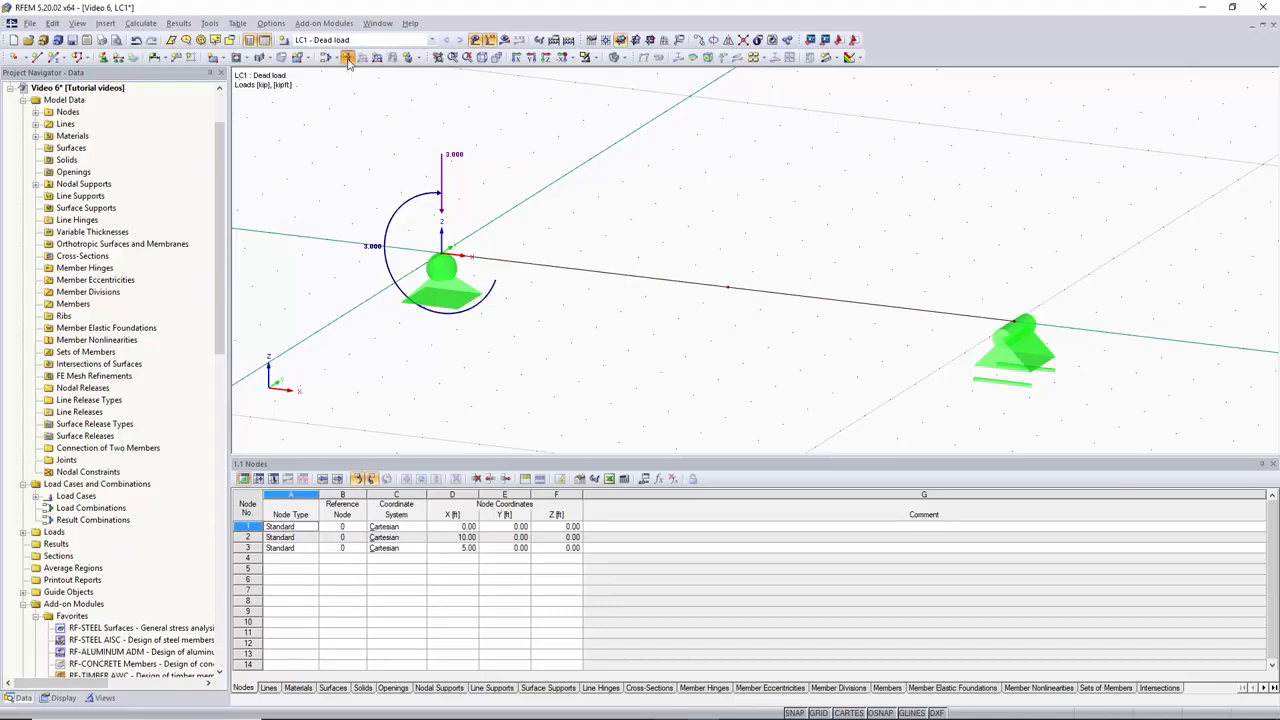
# - Load midpoint node 3 with Pz −3 kip and My 2.5 kip·ft
pyautogui.click(347, 57)
pyautogui.write('2.5')
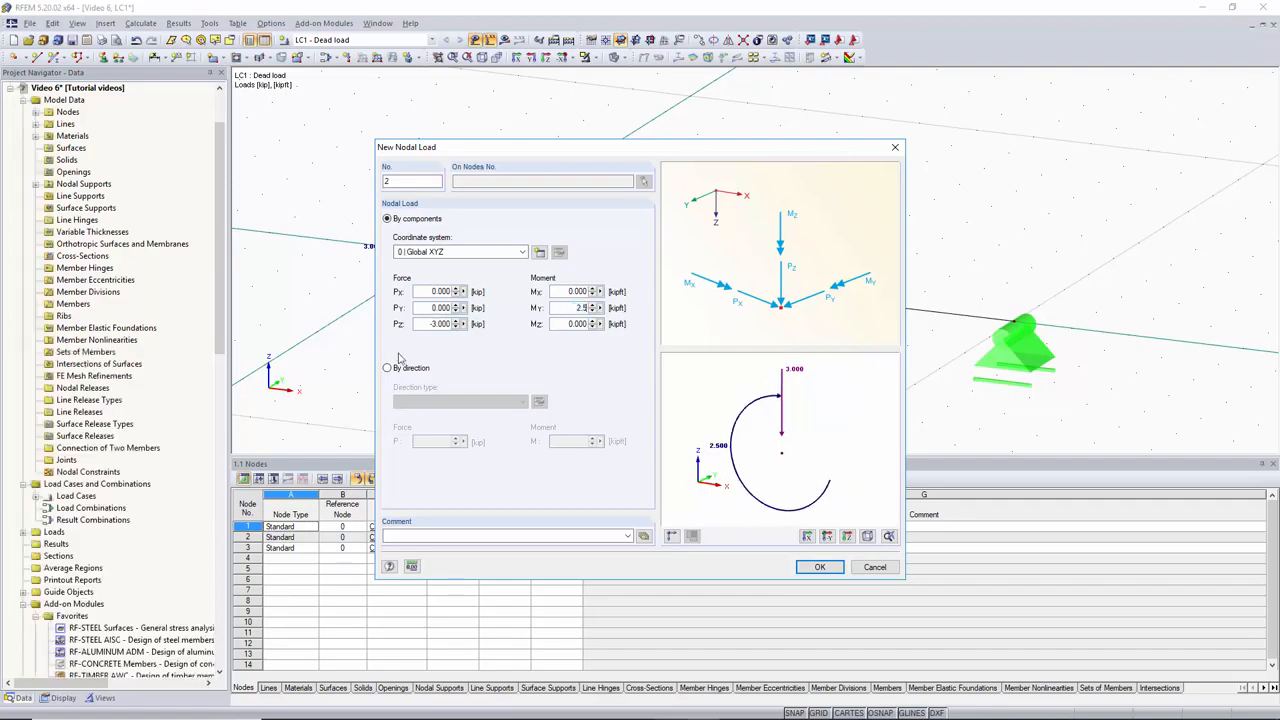
pyautogui.moveTo(888, 578)
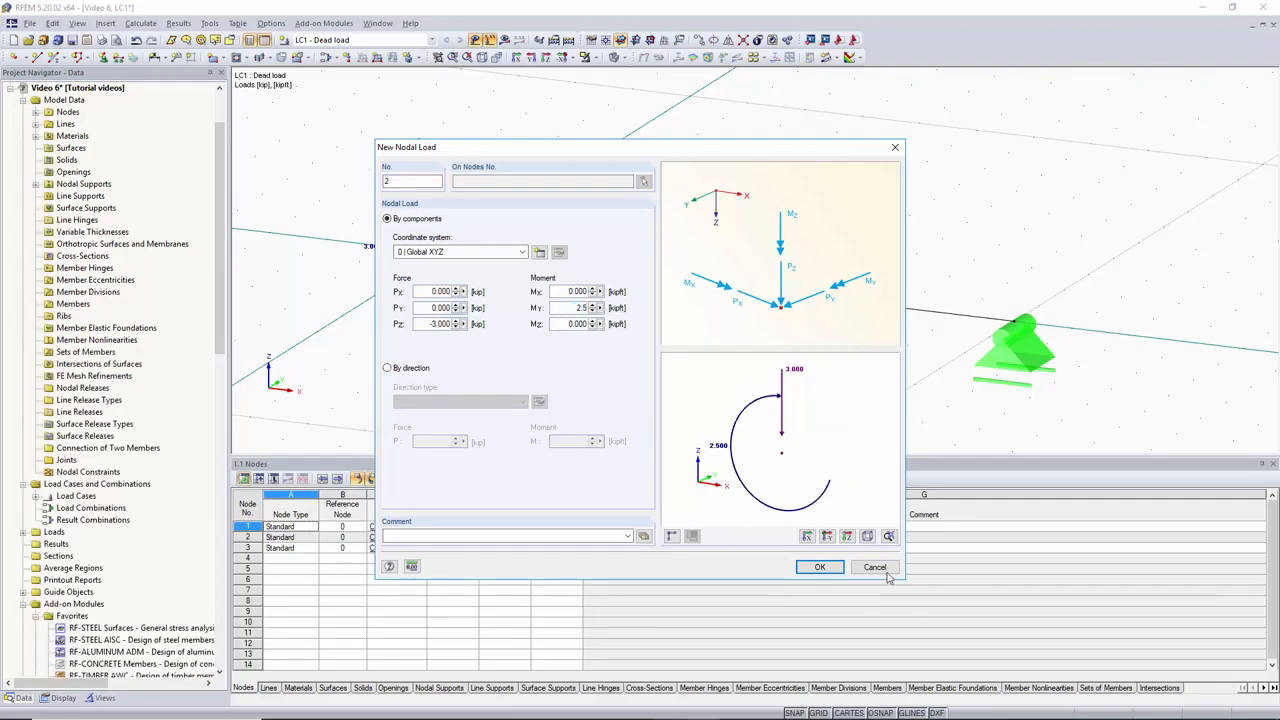
pyautogui.click(819, 567)
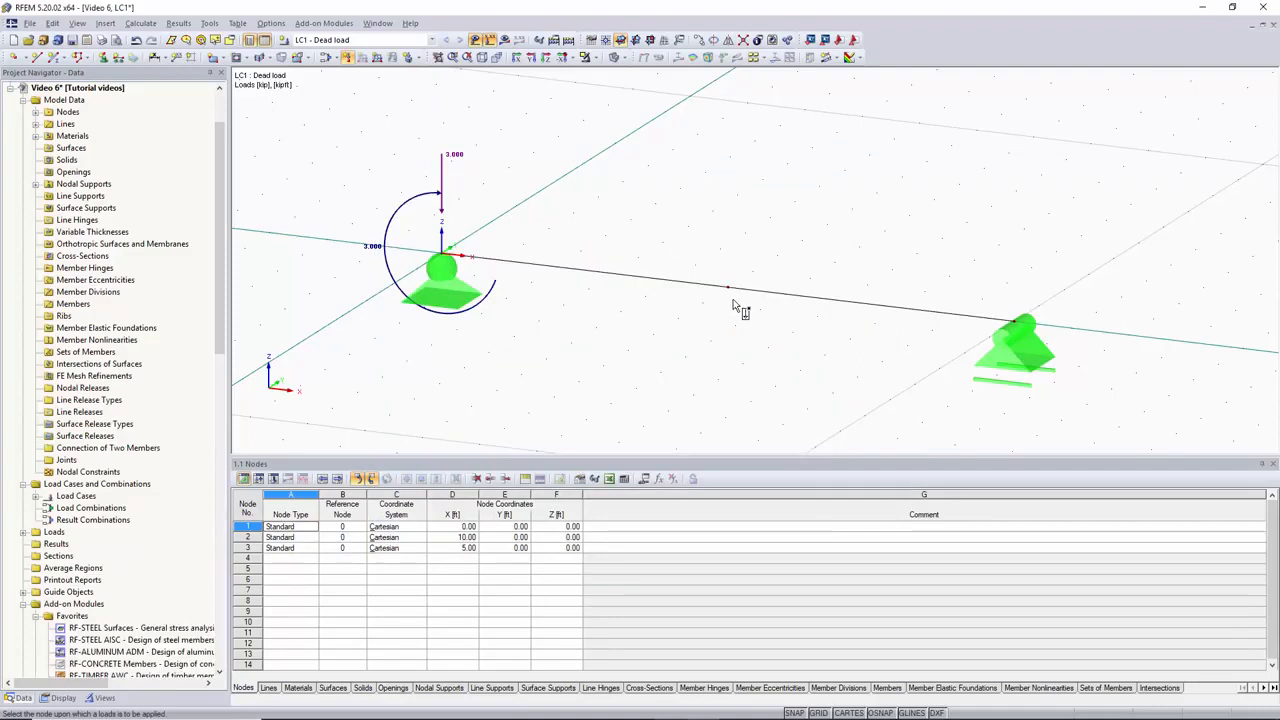
pyautogui.click(727, 290)
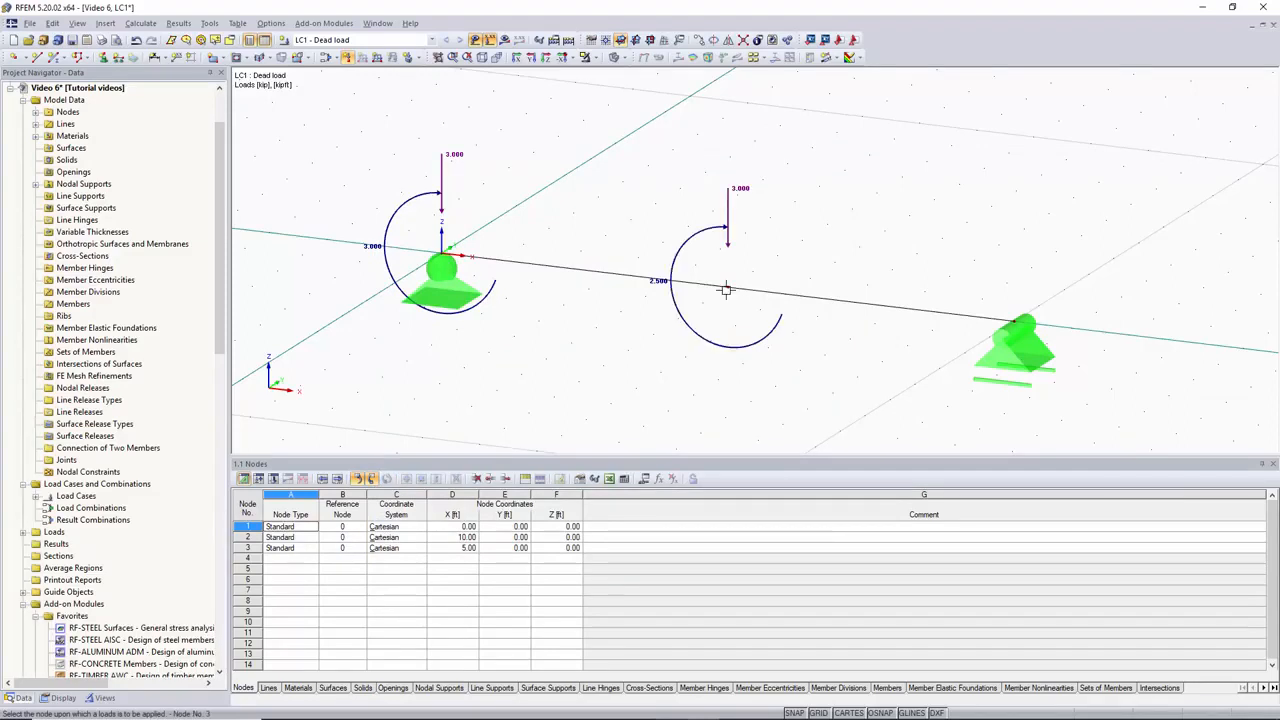
pyautogui.moveTo(713, 319)
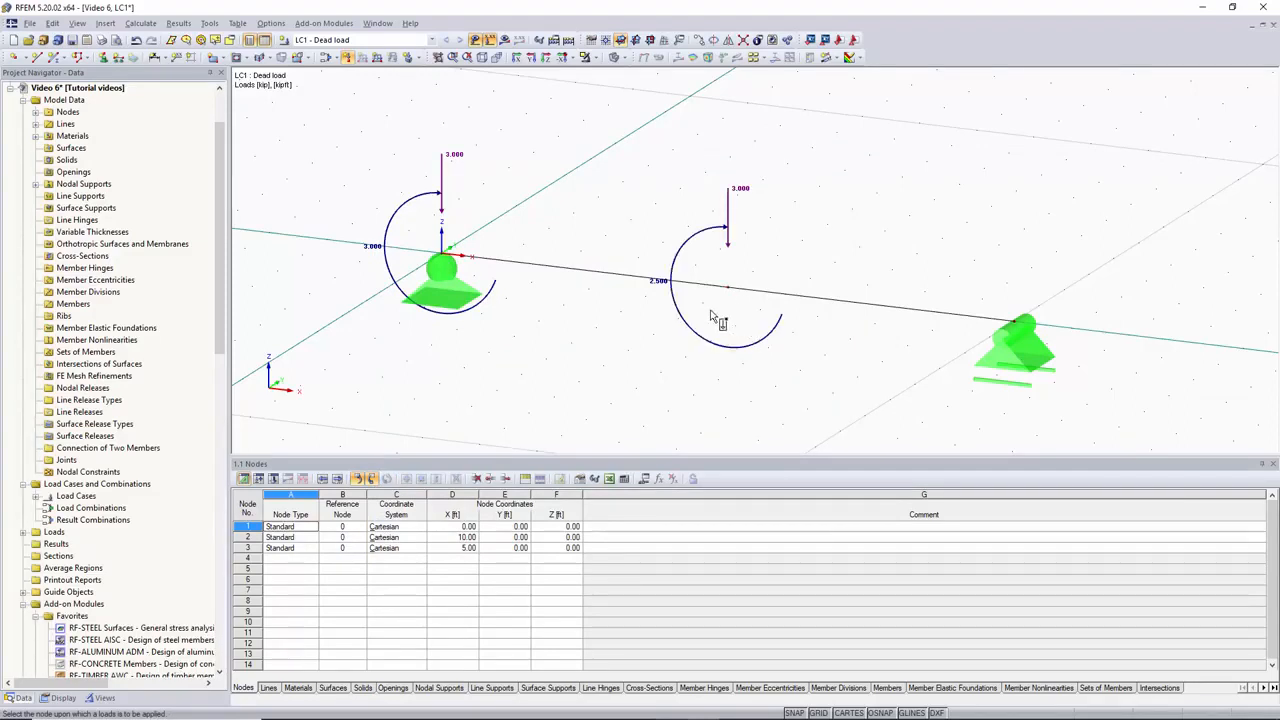
pyautogui.moveTo(857, 223)
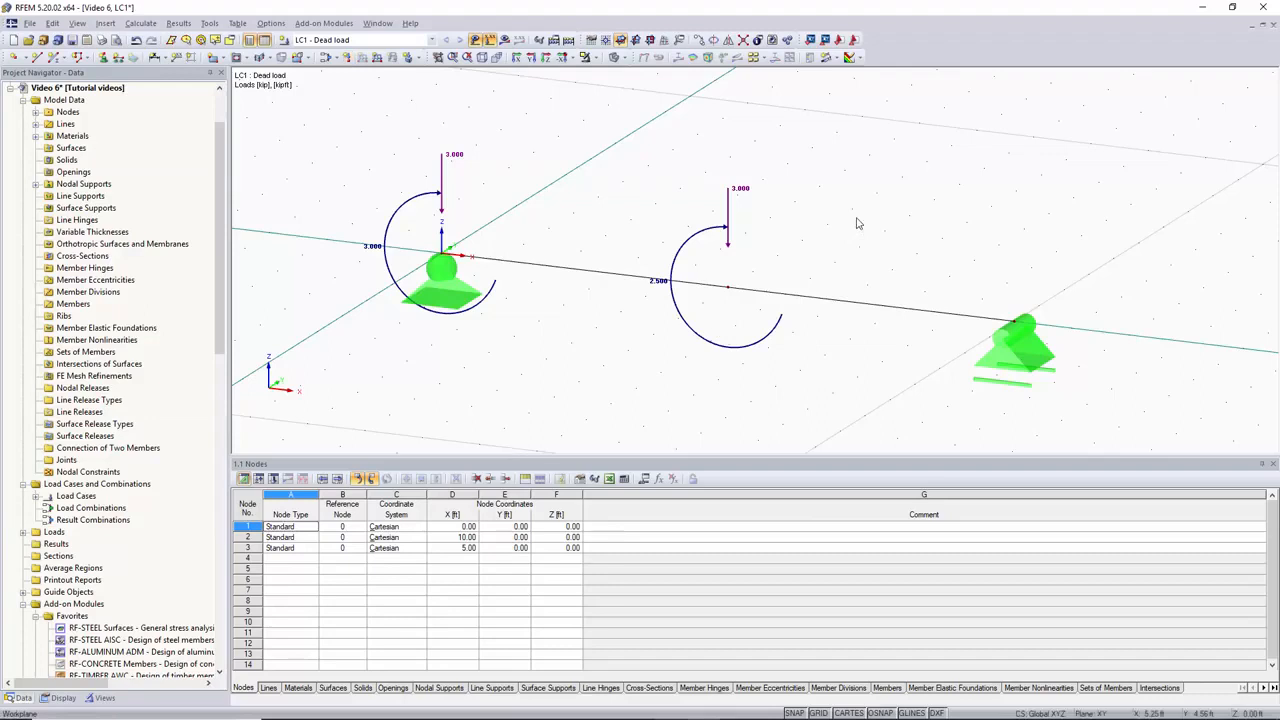
pyautogui.click(290, 548)
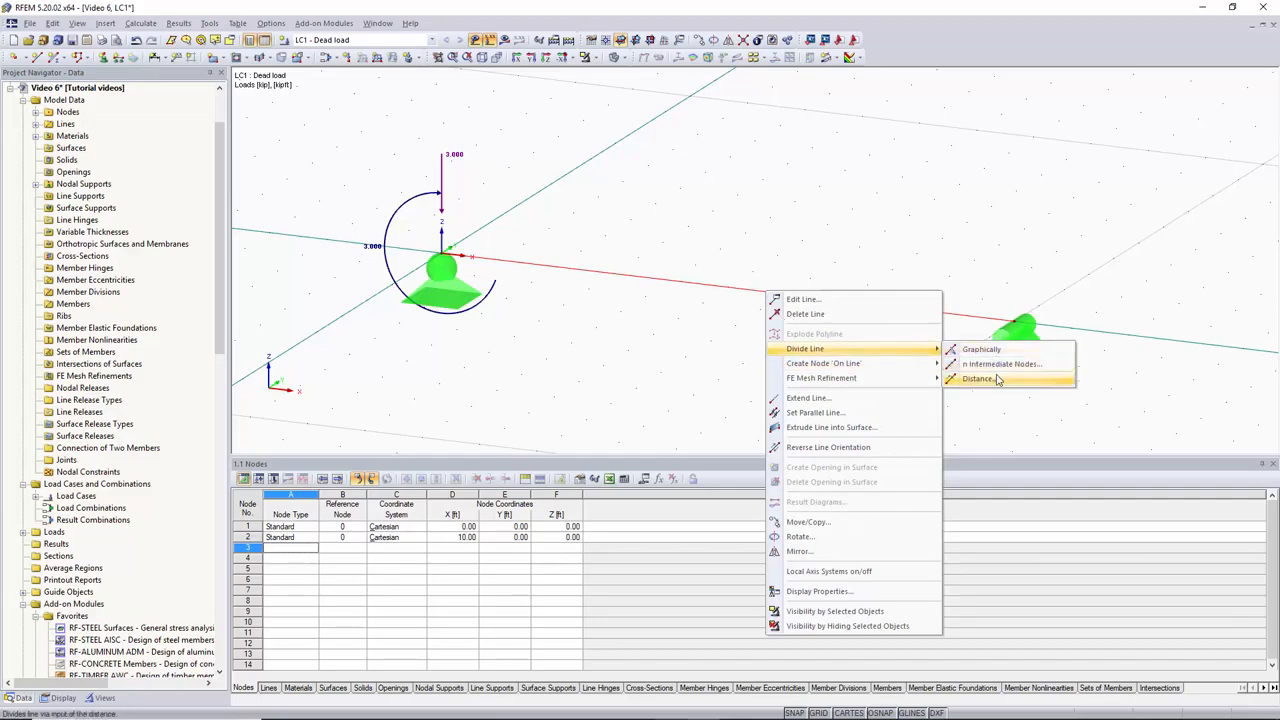
# - Divide the beam line by distance, adding nodes at 4, 5, 6 and 7 ft
pyautogui.click(980, 378)
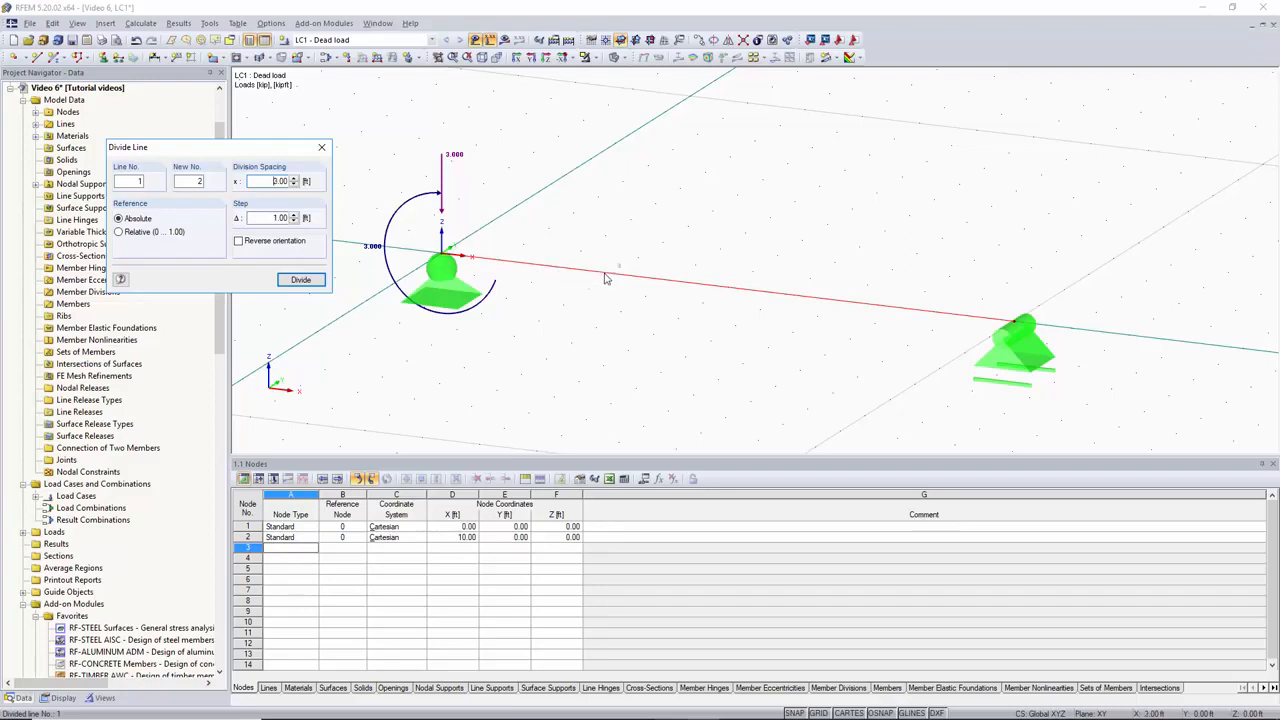
pyautogui.moveTo(678, 289)
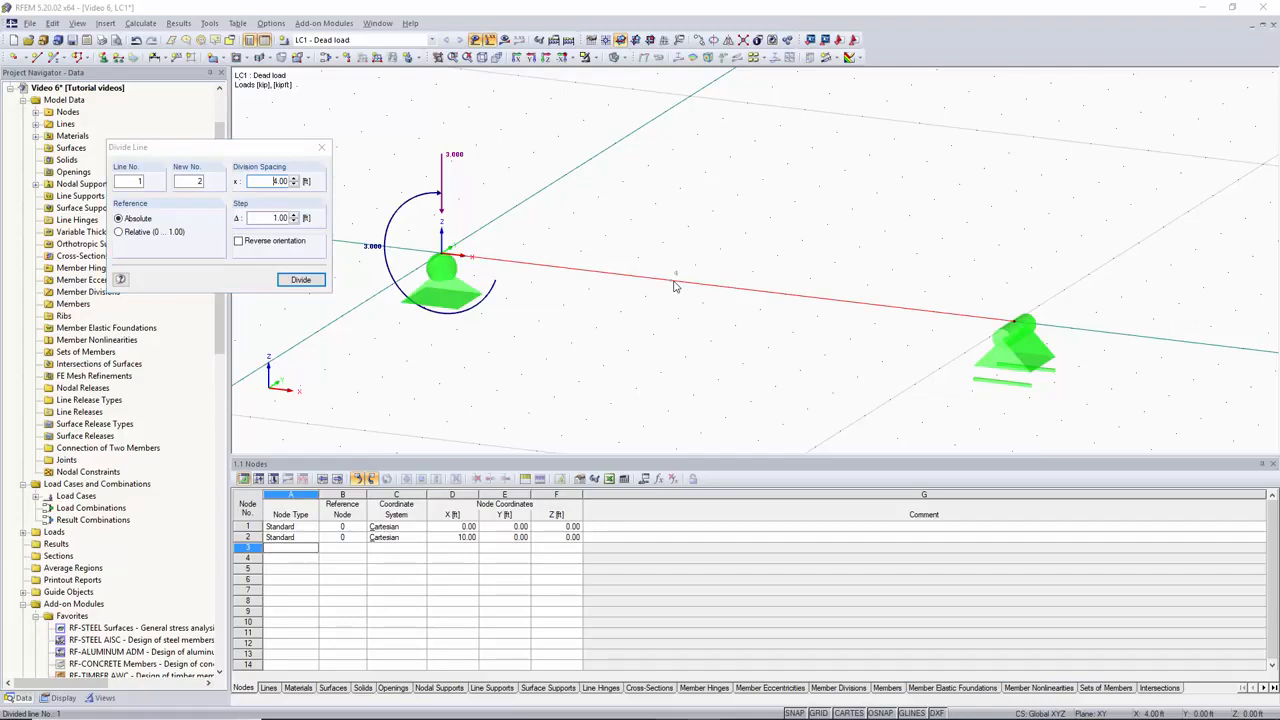
pyautogui.click(300, 279)
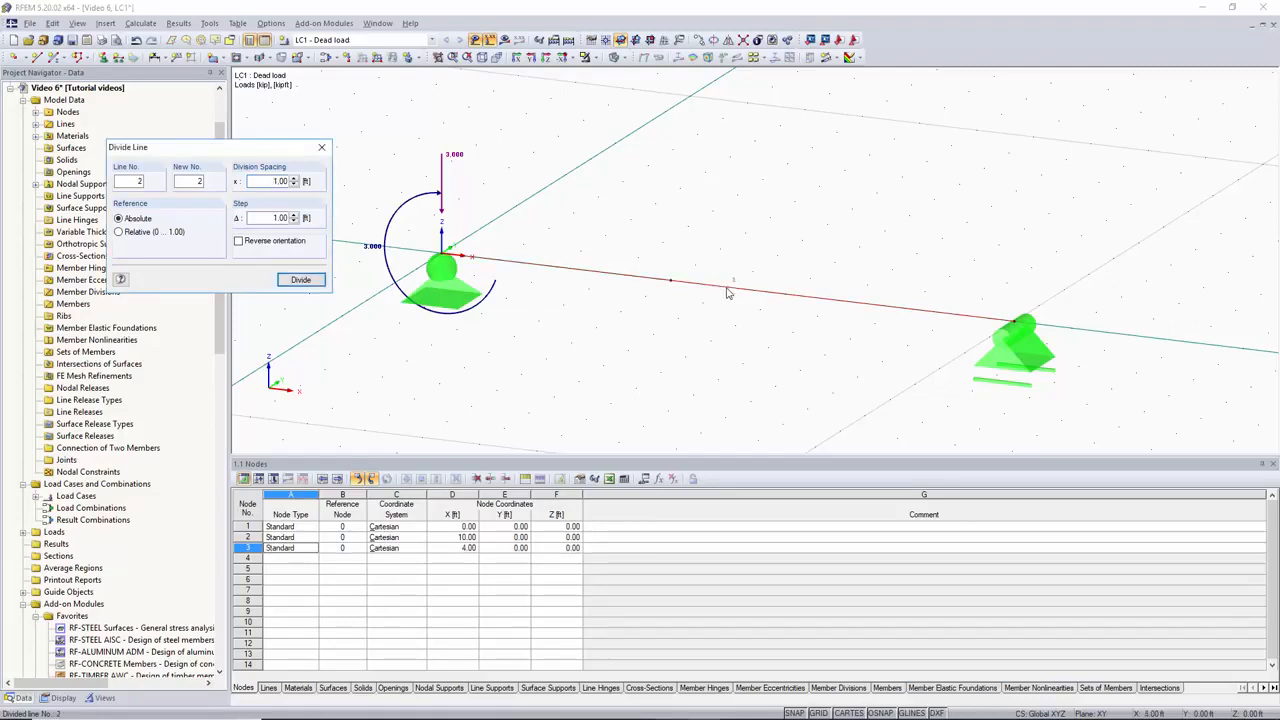
pyautogui.moveTo(648, 285)
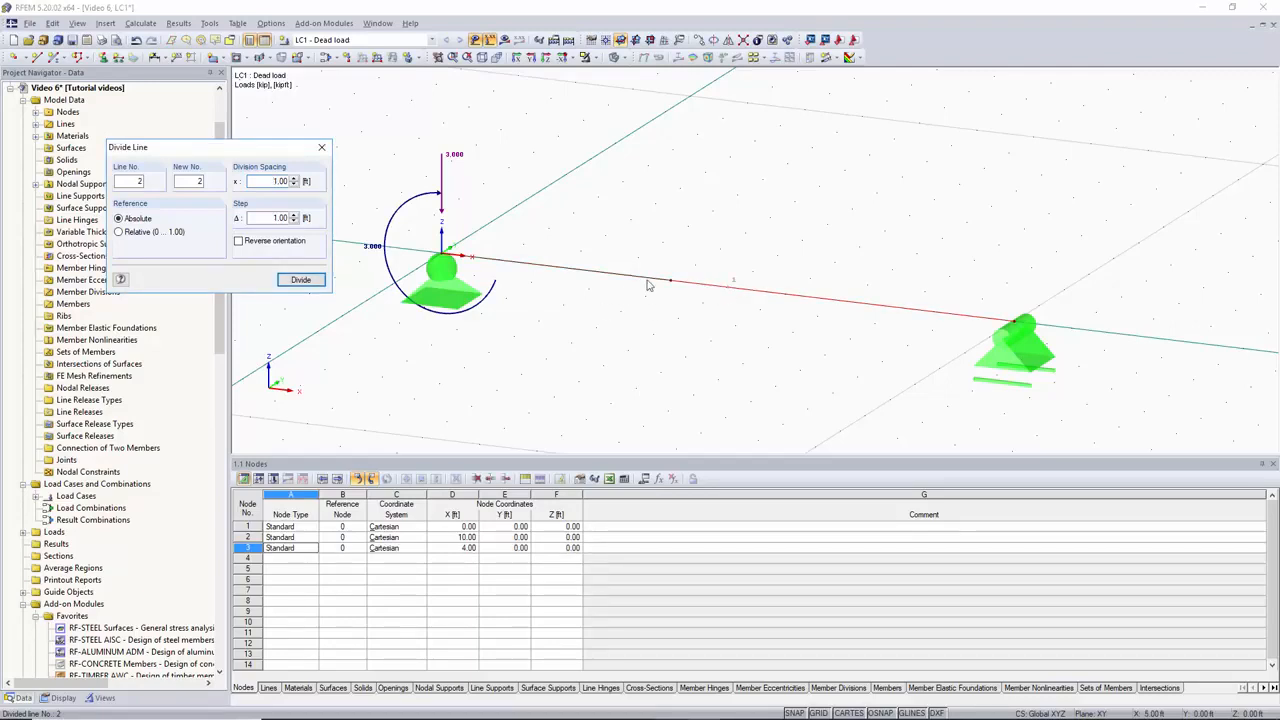
pyautogui.moveTo(732, 292)
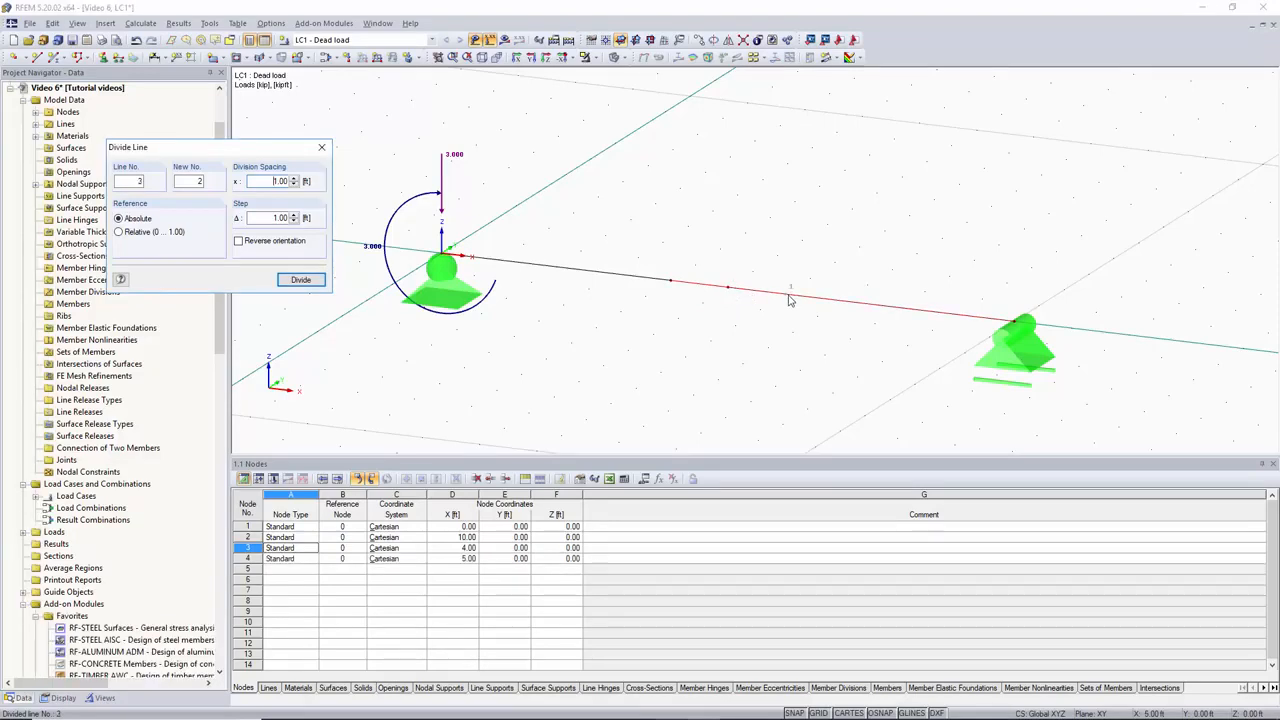
pyautogui.click(300, 279)
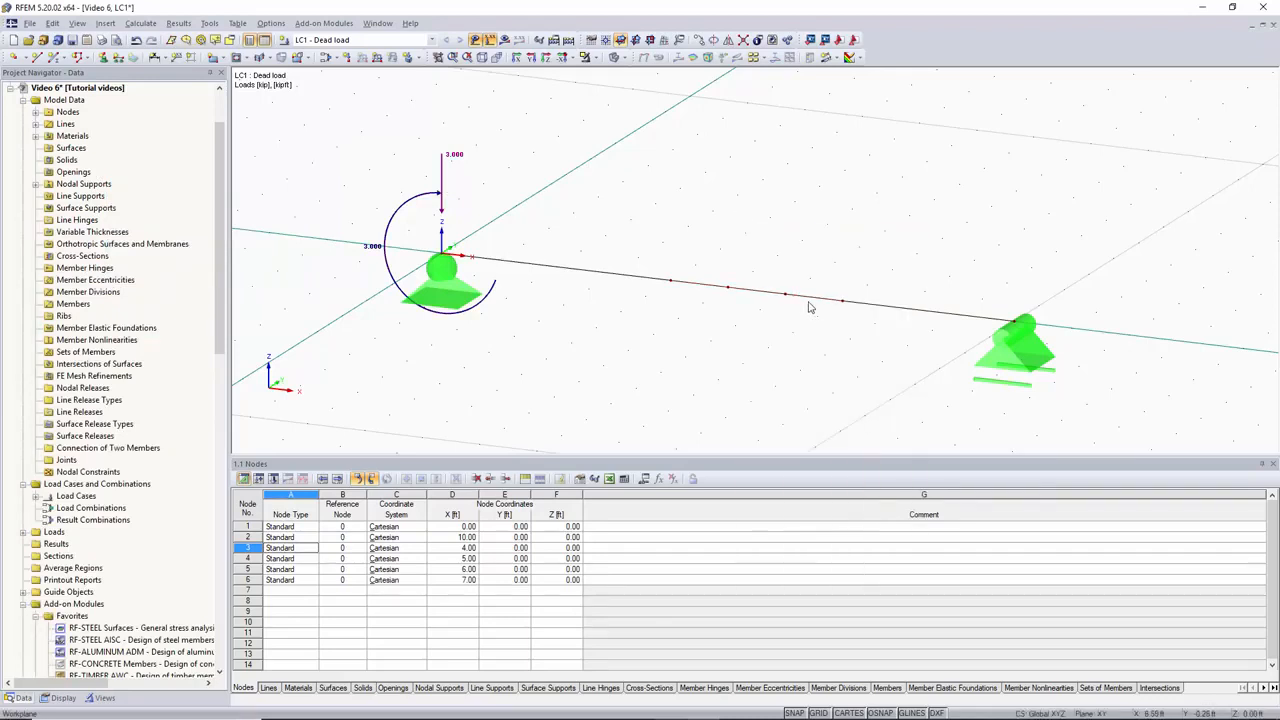
pyautogui.moveTo(880, 316)
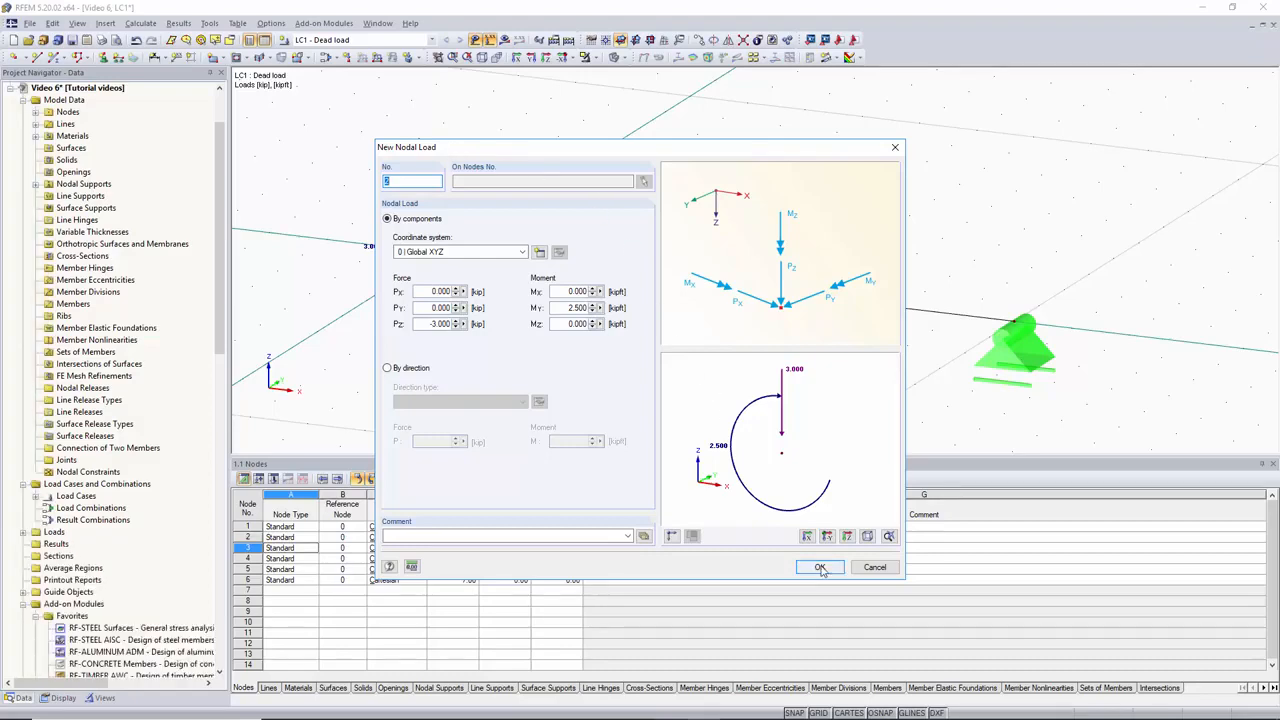
# - Apply Pz −3 kip and My 2.5 kip·ft loads to nodes 3–6
pyautogui.click(819, 567)
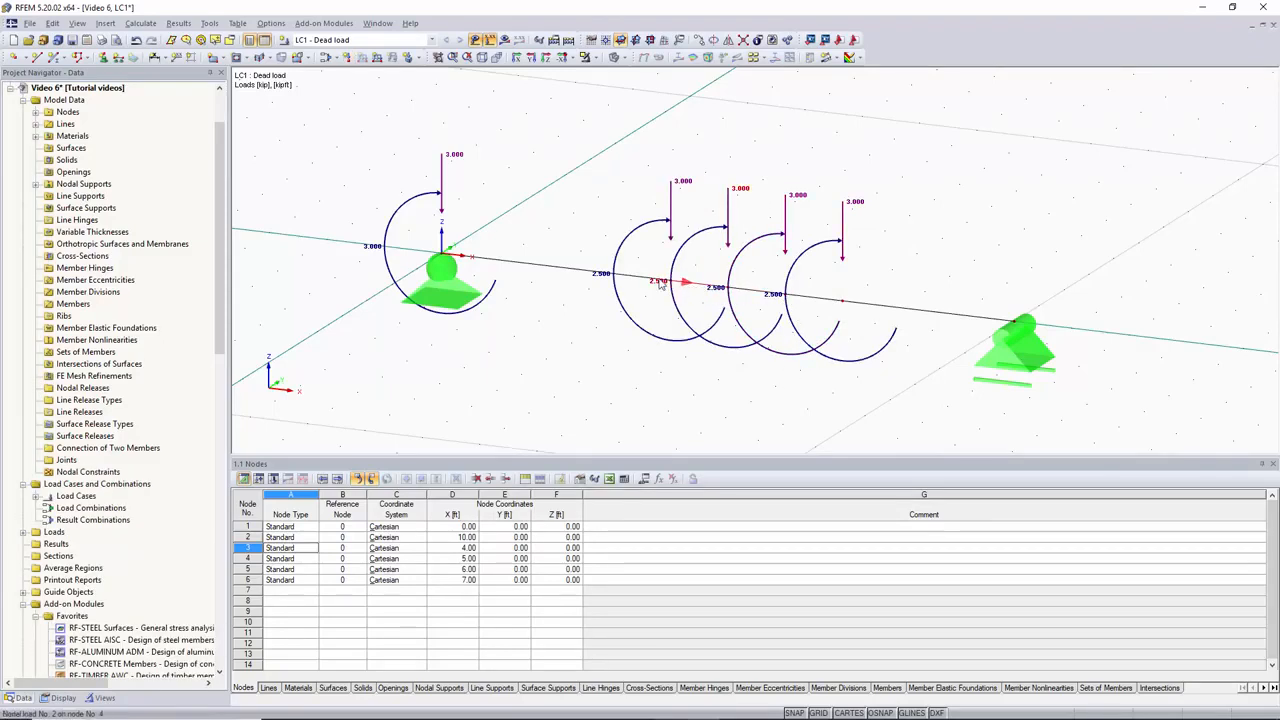
pyautogui.moveTo(908, 196)
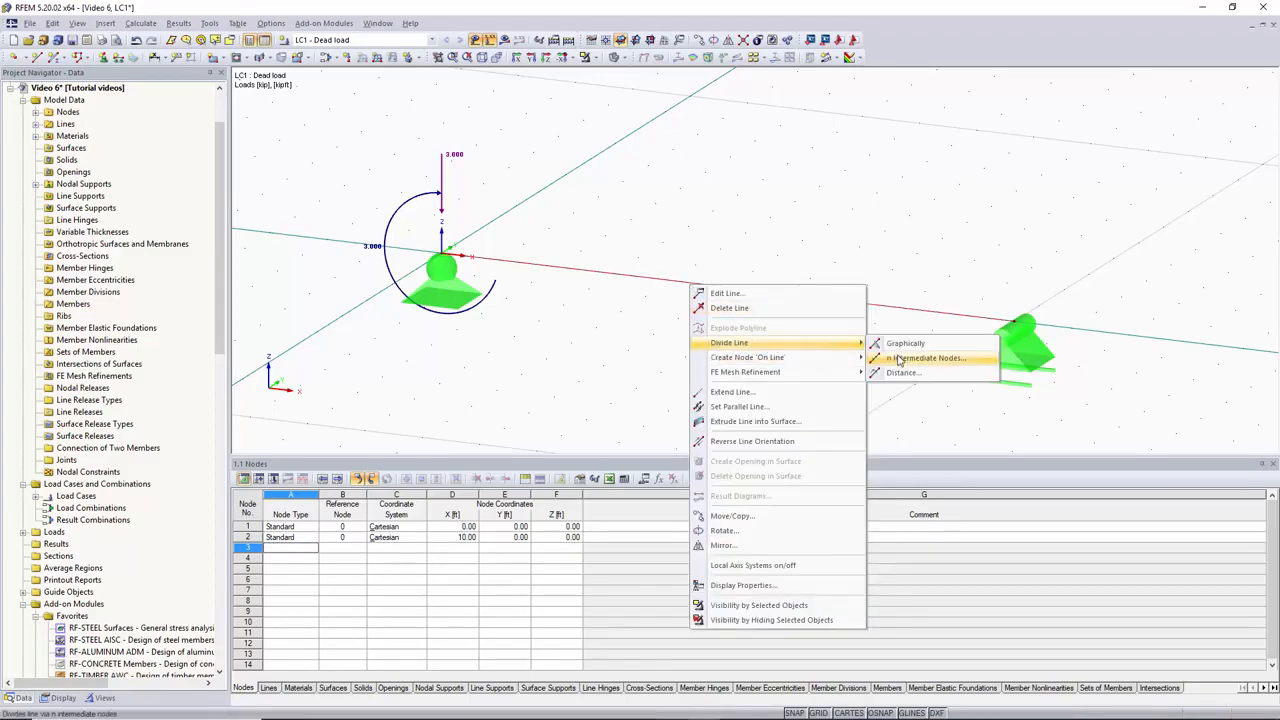
# - Divide the beam into evenly spaced nodes and delete the extra node at 5 ft
pyautogui.click(925, 358)
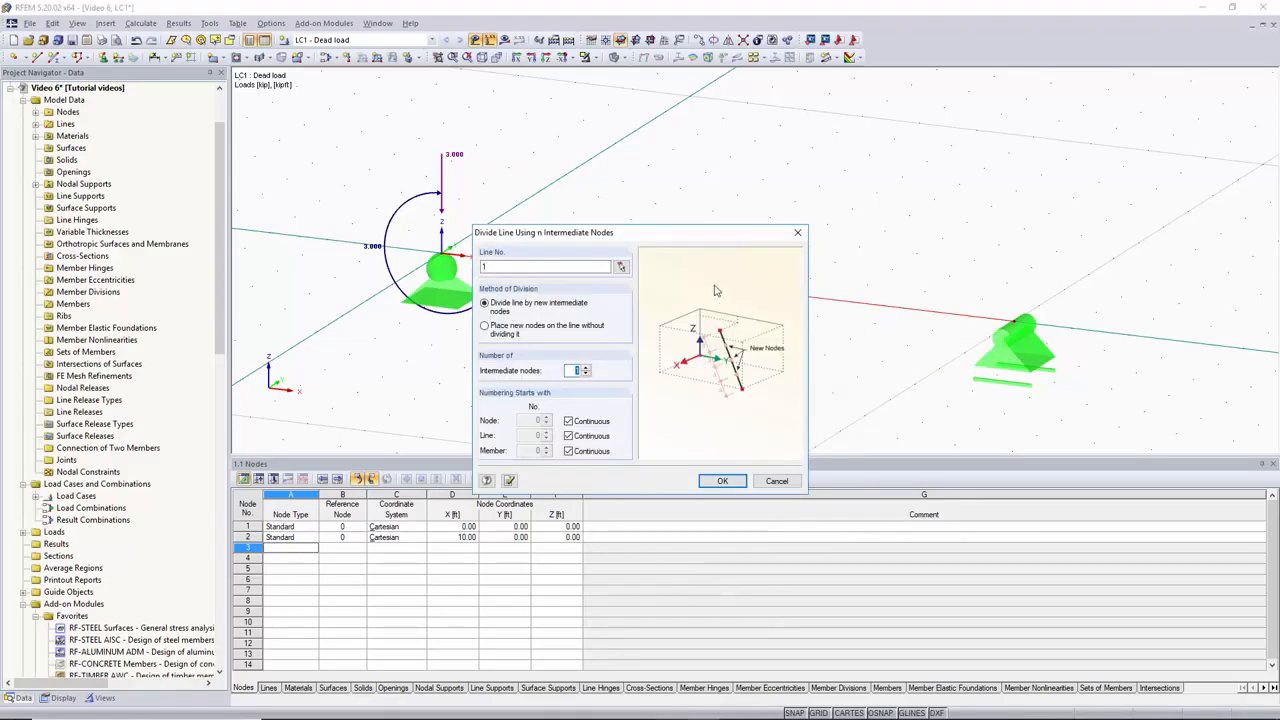
pyautogui.moveTo(548, 382)
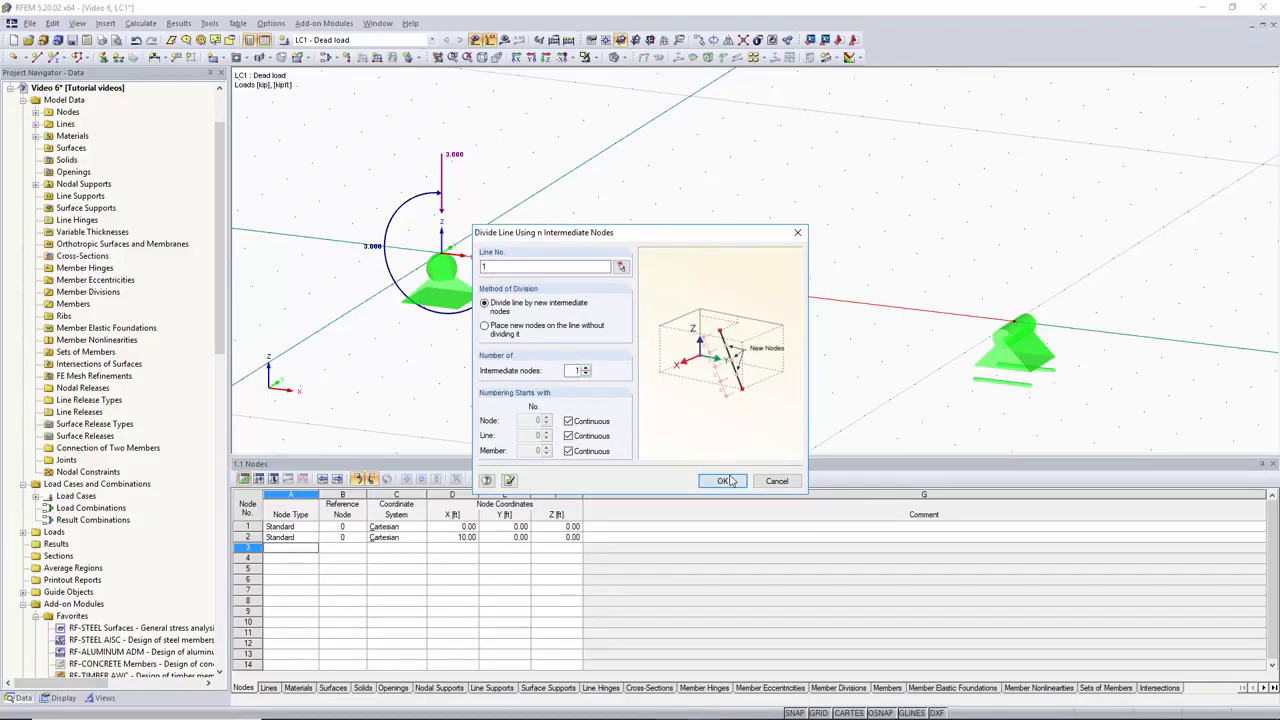
pyautogui.click(723, 481)
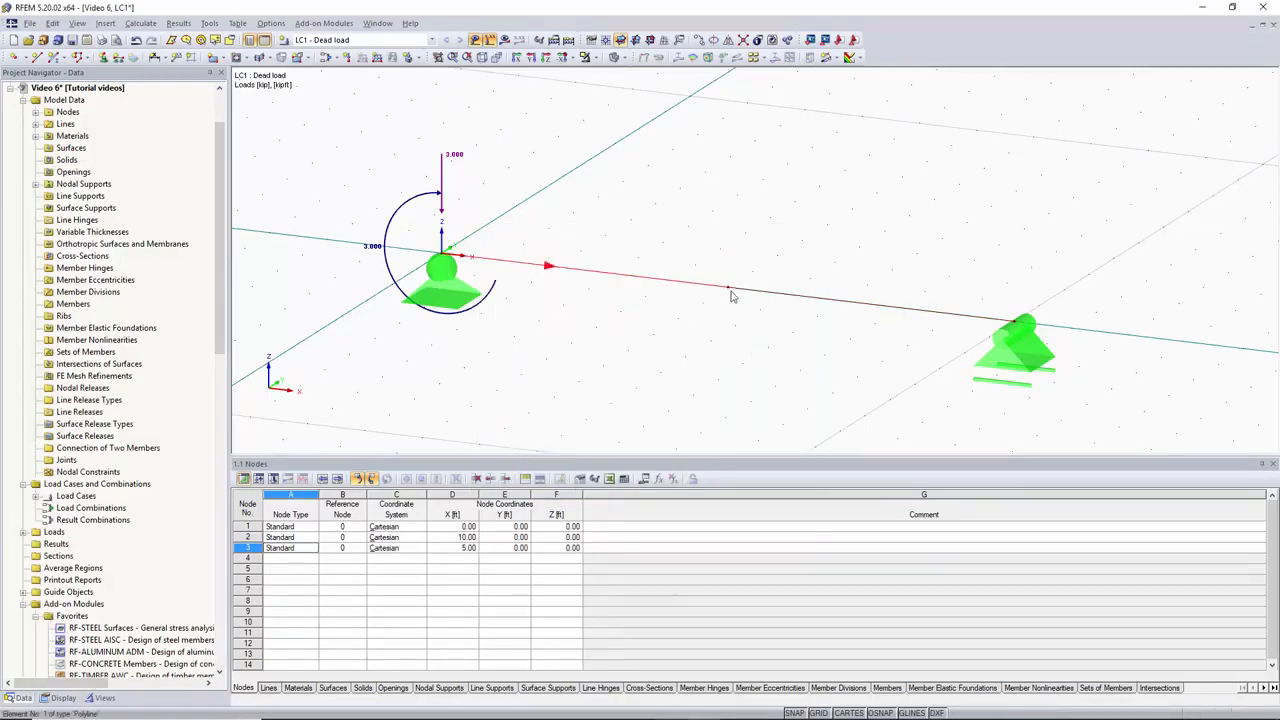
pyautogui.moveTo(728, 290)
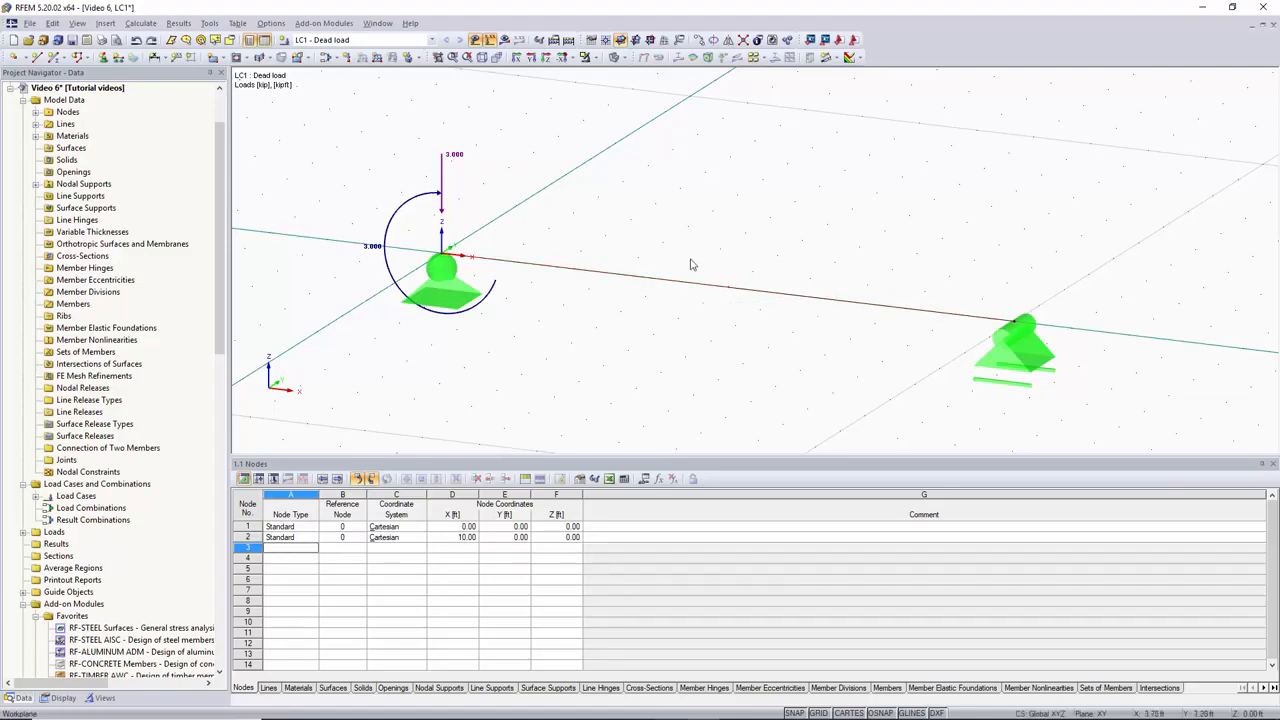
# - Divide the beam line by distance, adding node 3 at 2.5 ft (25%) from its start
pyautogui.rightClick(685, 265)
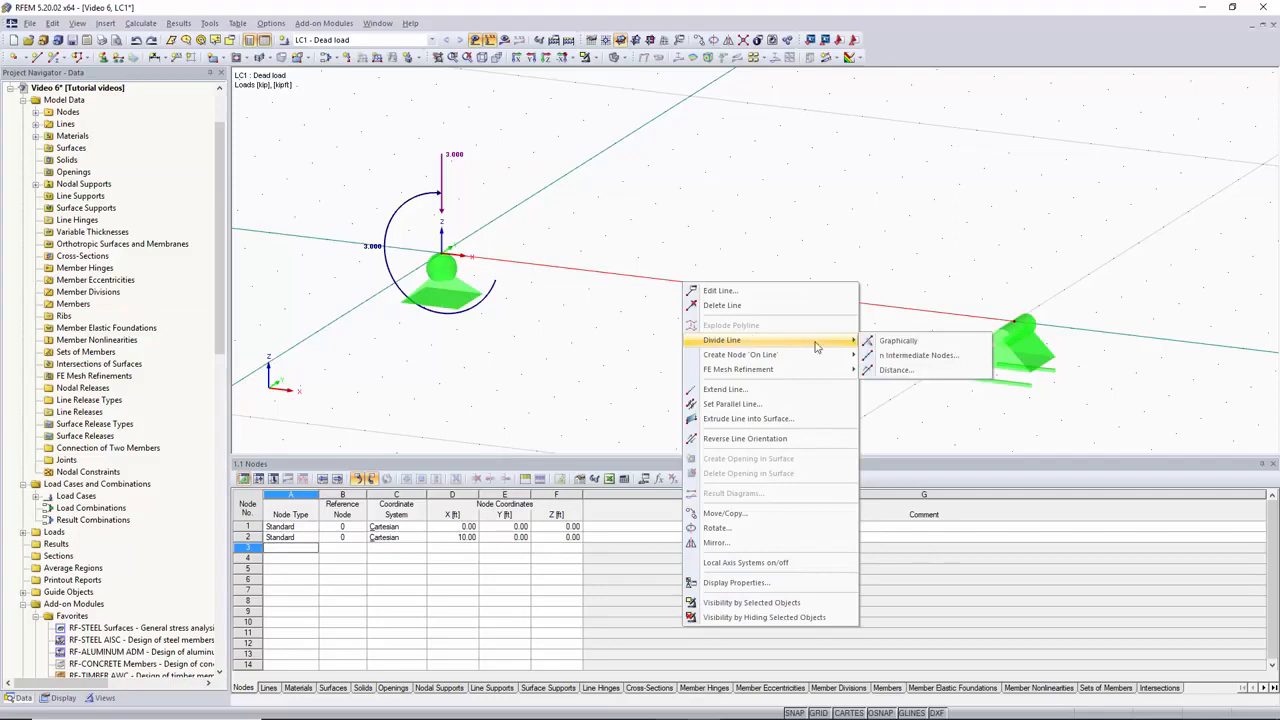
pyautogui.click(896, 370)
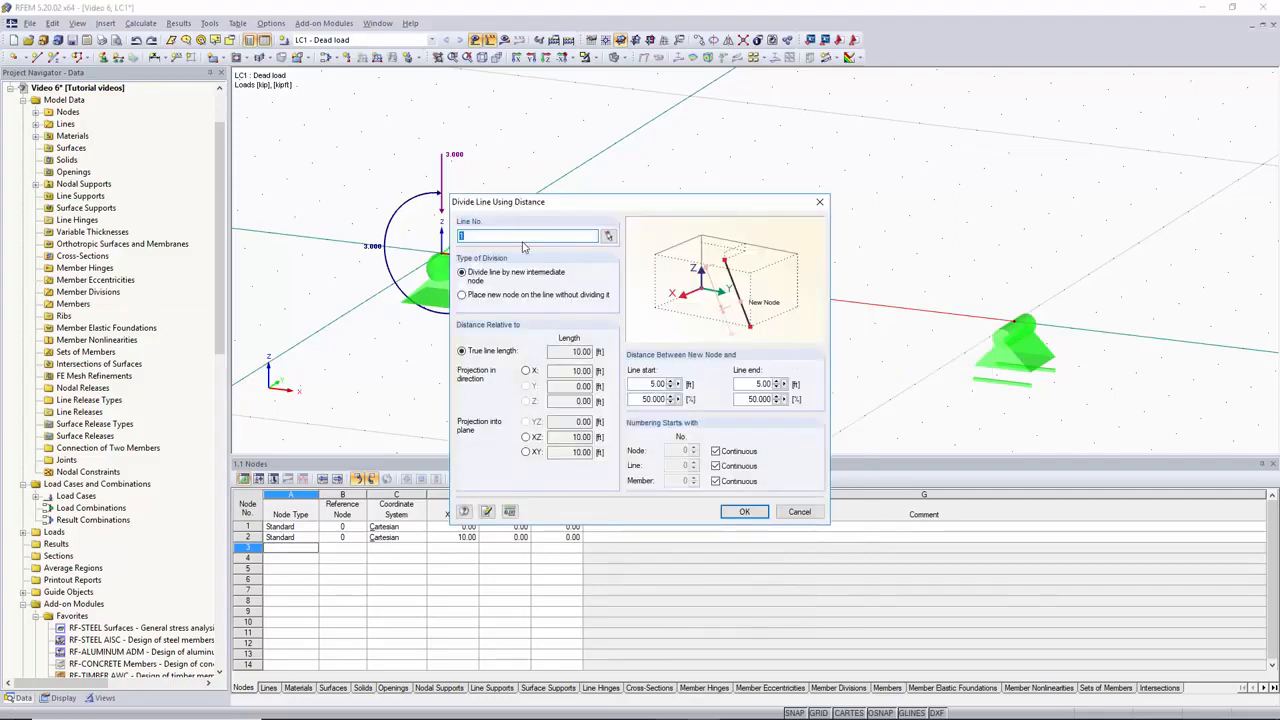
pyautogui.moveTo(520, 278)
pyautogui.write('25')
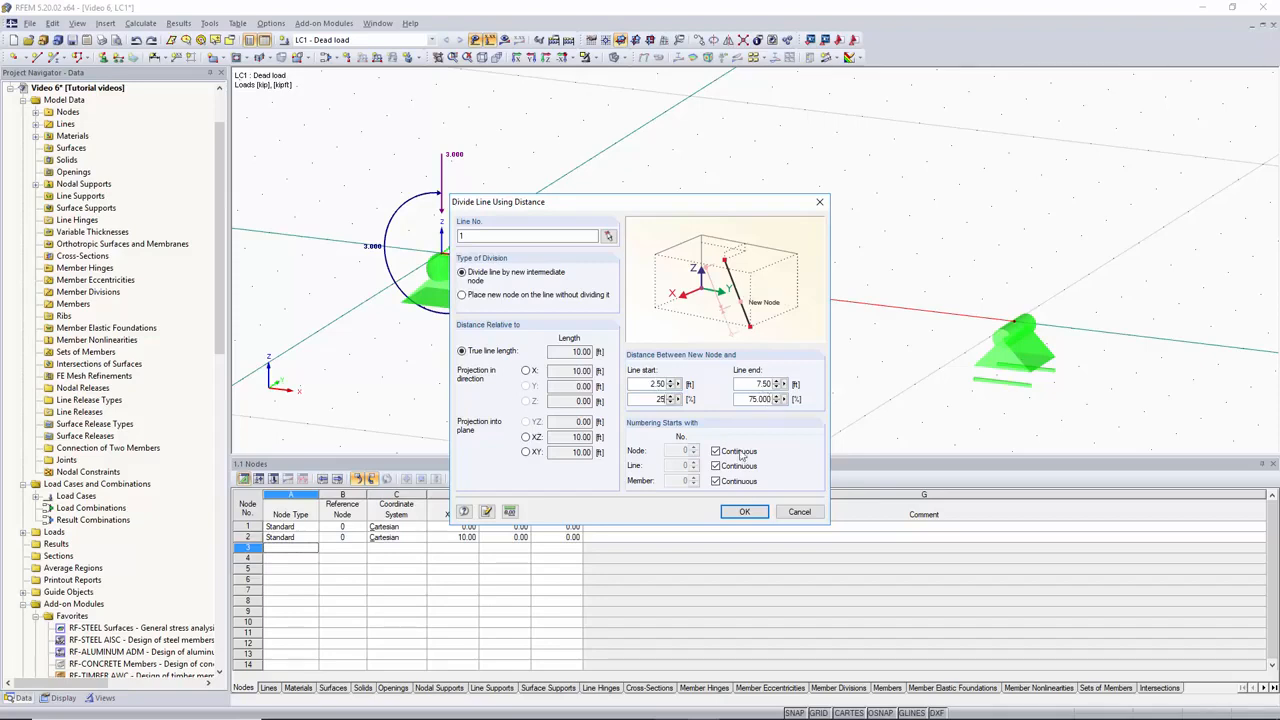
pyautogui.click(760, 399)
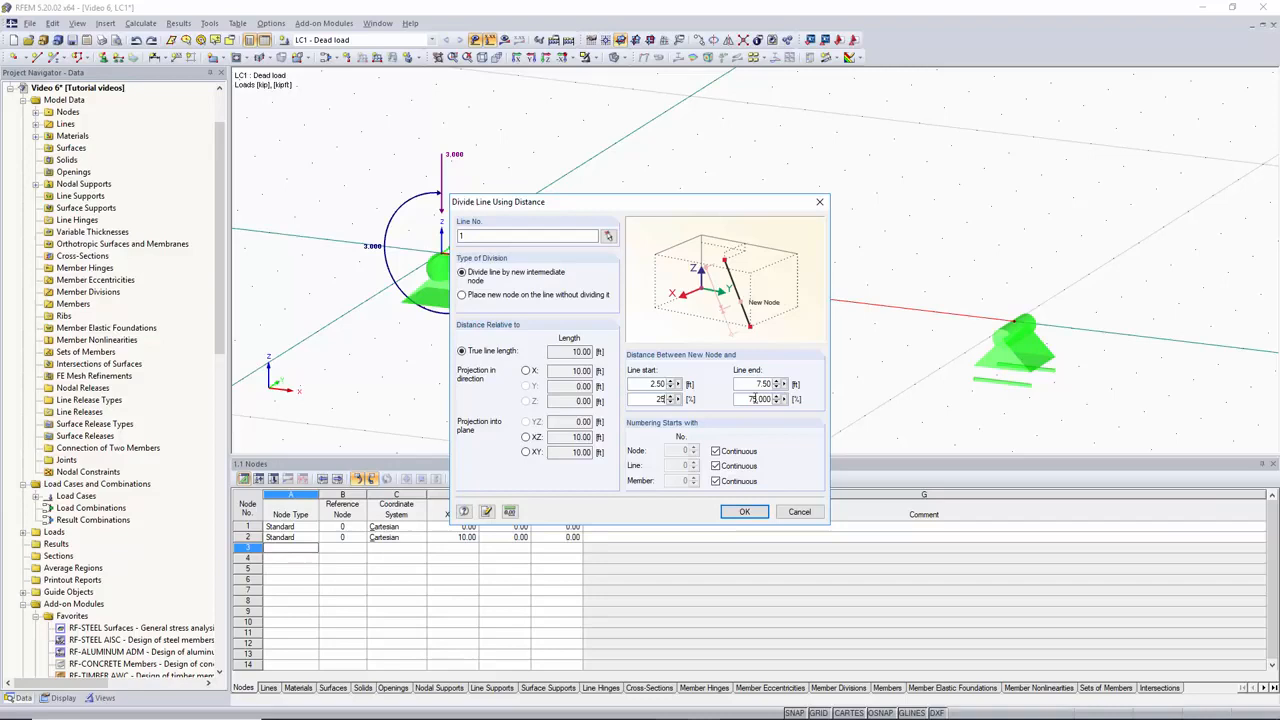
pyautogui.click(744, 511)
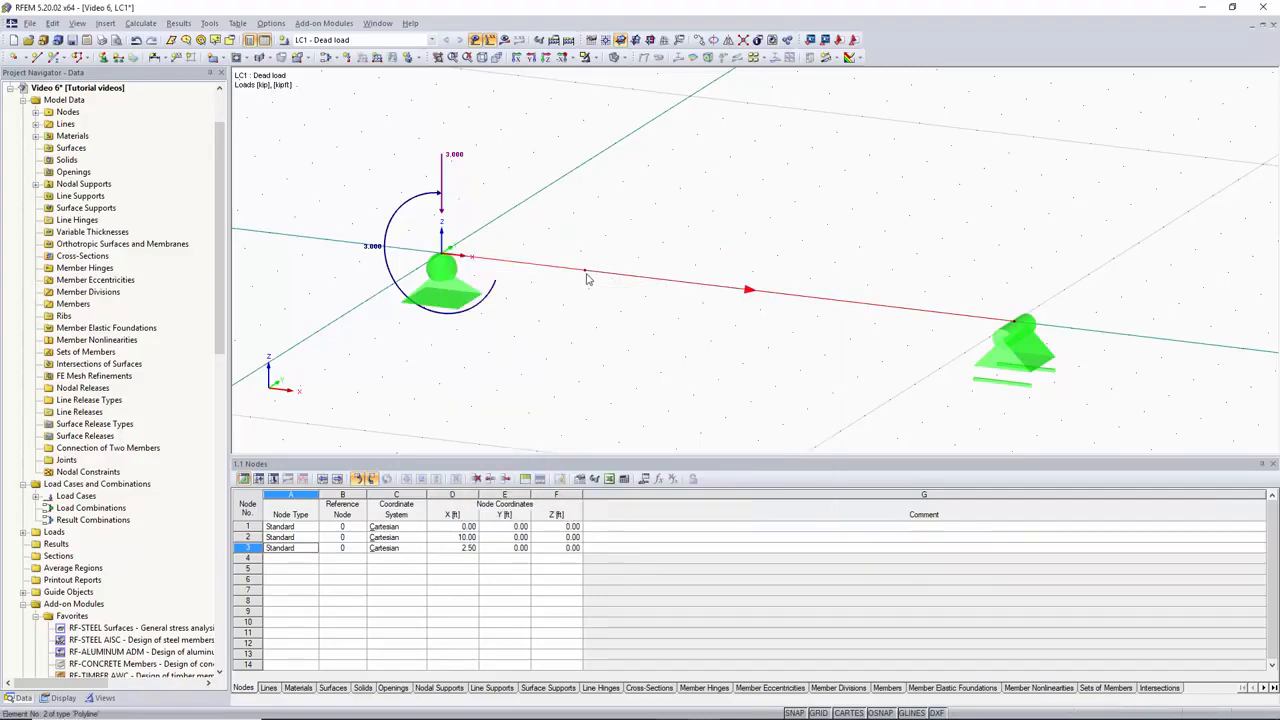
pyautogui.moveTo(587, 276)
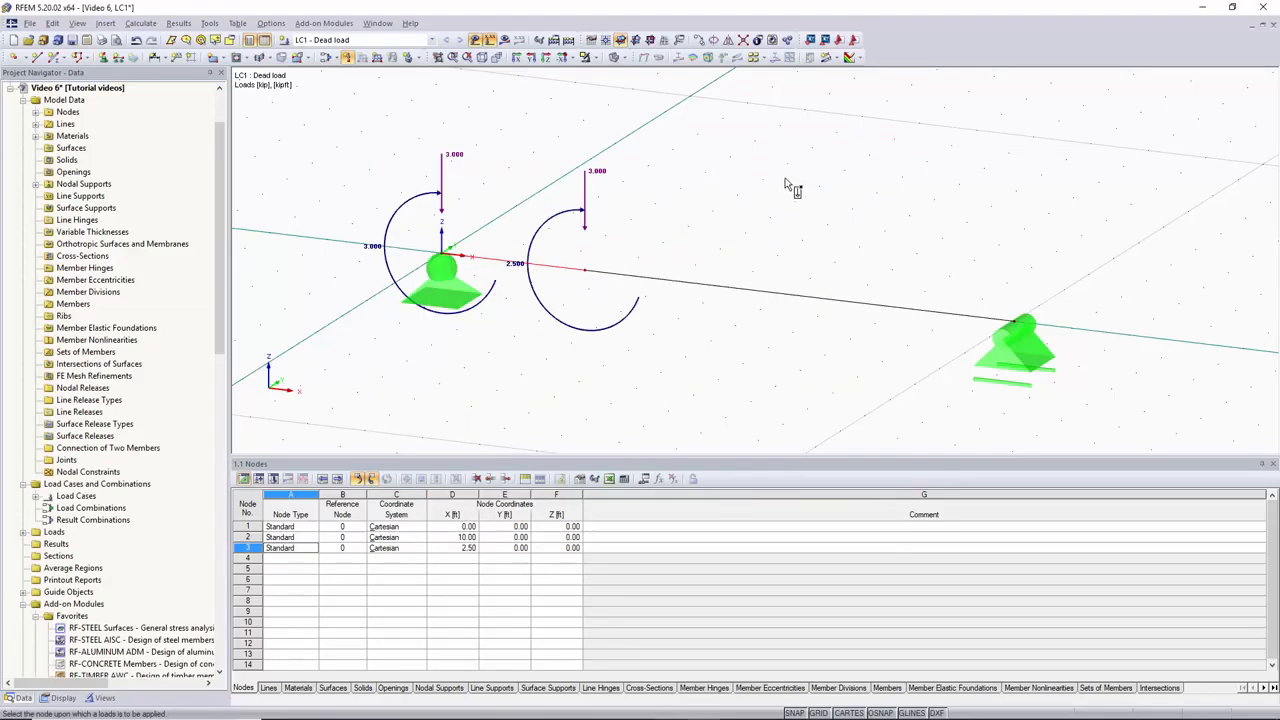
pyautogui.moveTo(745, 290)
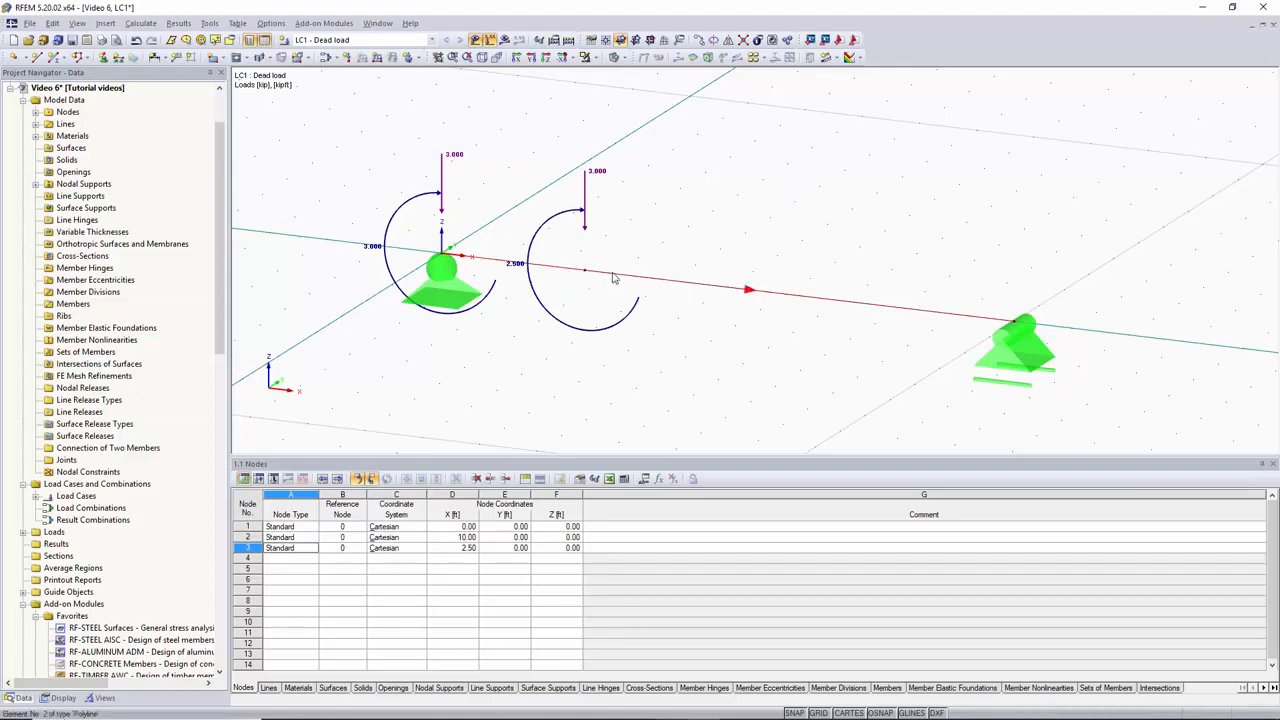
# - Convert the line into member 1 using a W 30x90 rolled section in A992 steel
pyautogui.doubleClick(580, 250)
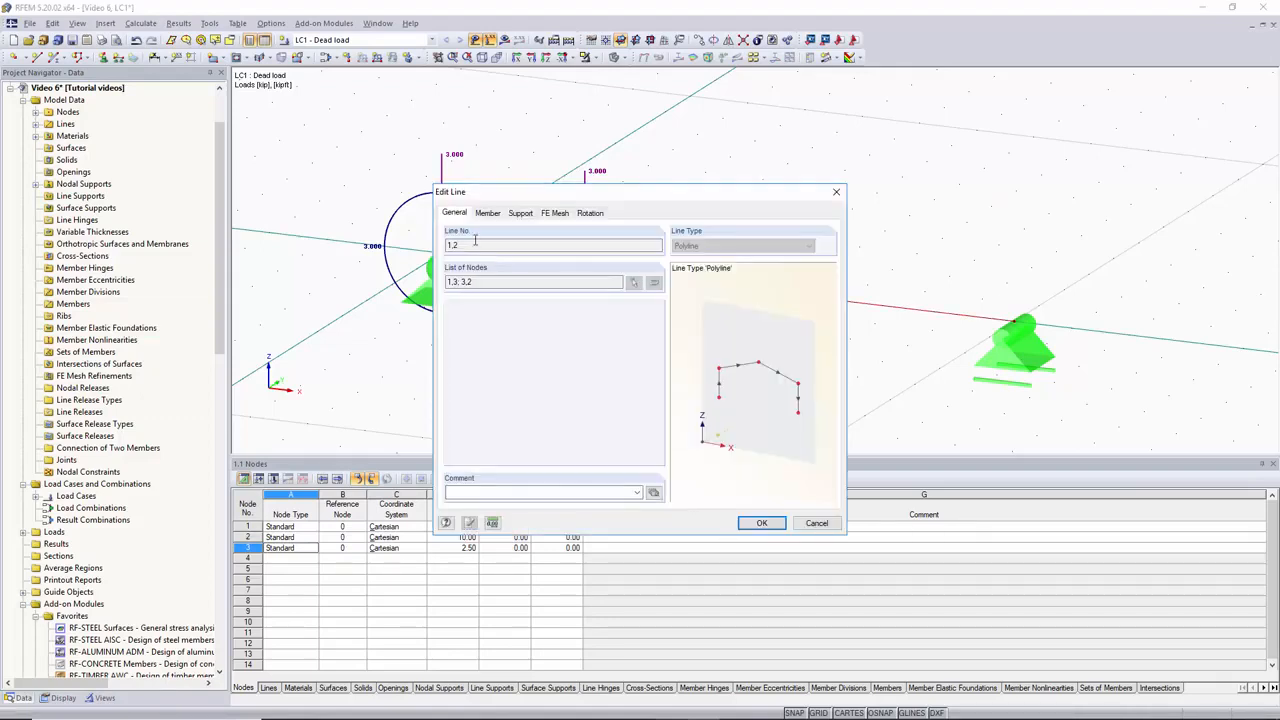
pyautogui.click(487, 212)
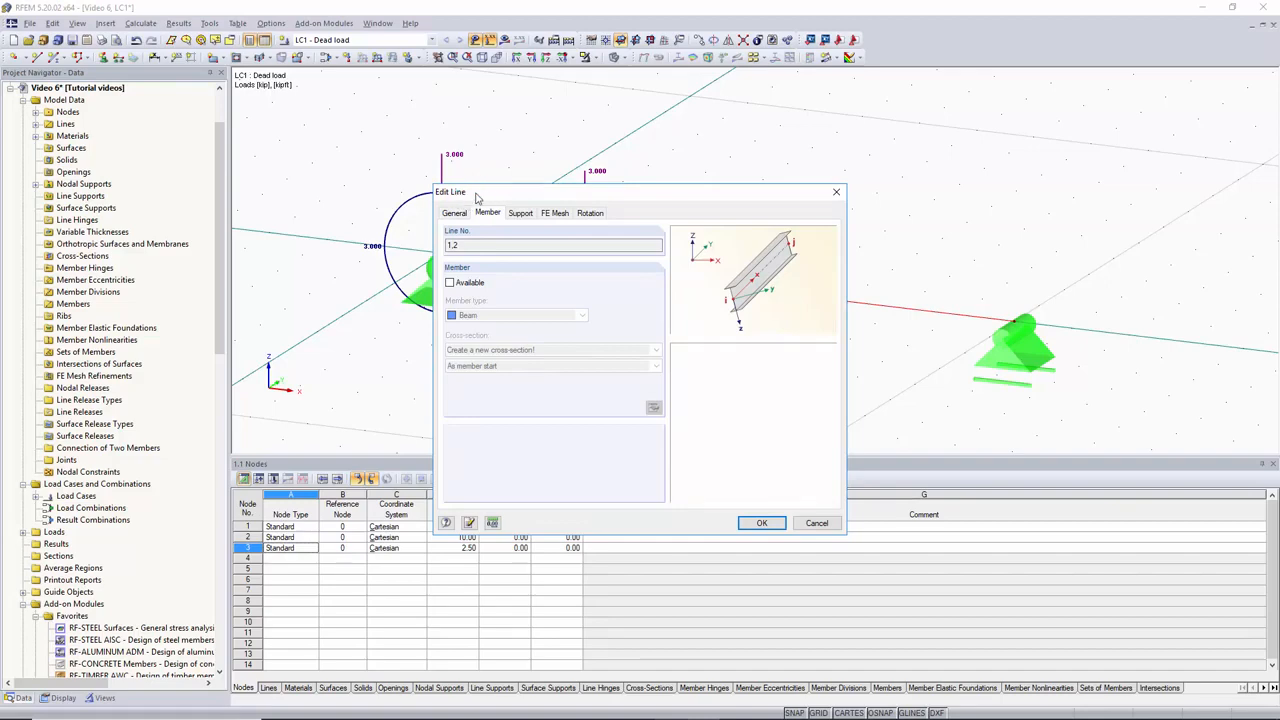
pyautogui.moveTo(488, 218)
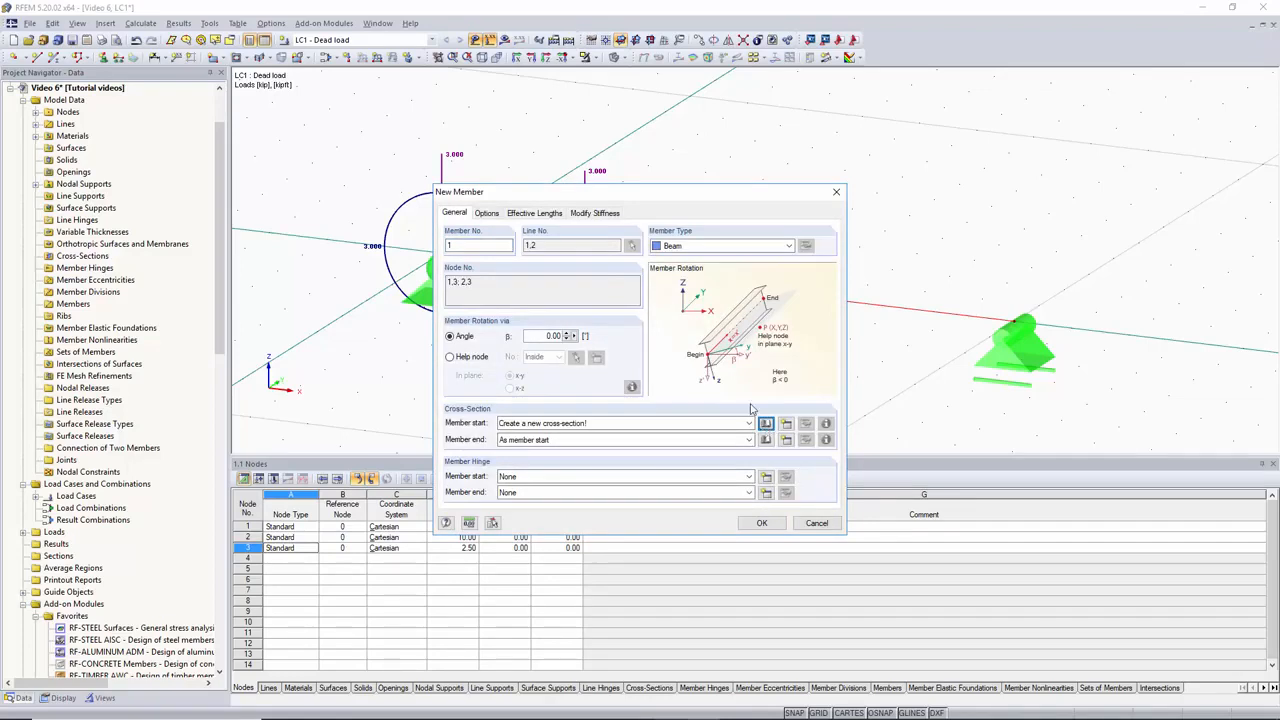
pyautogui.click(765, 423)
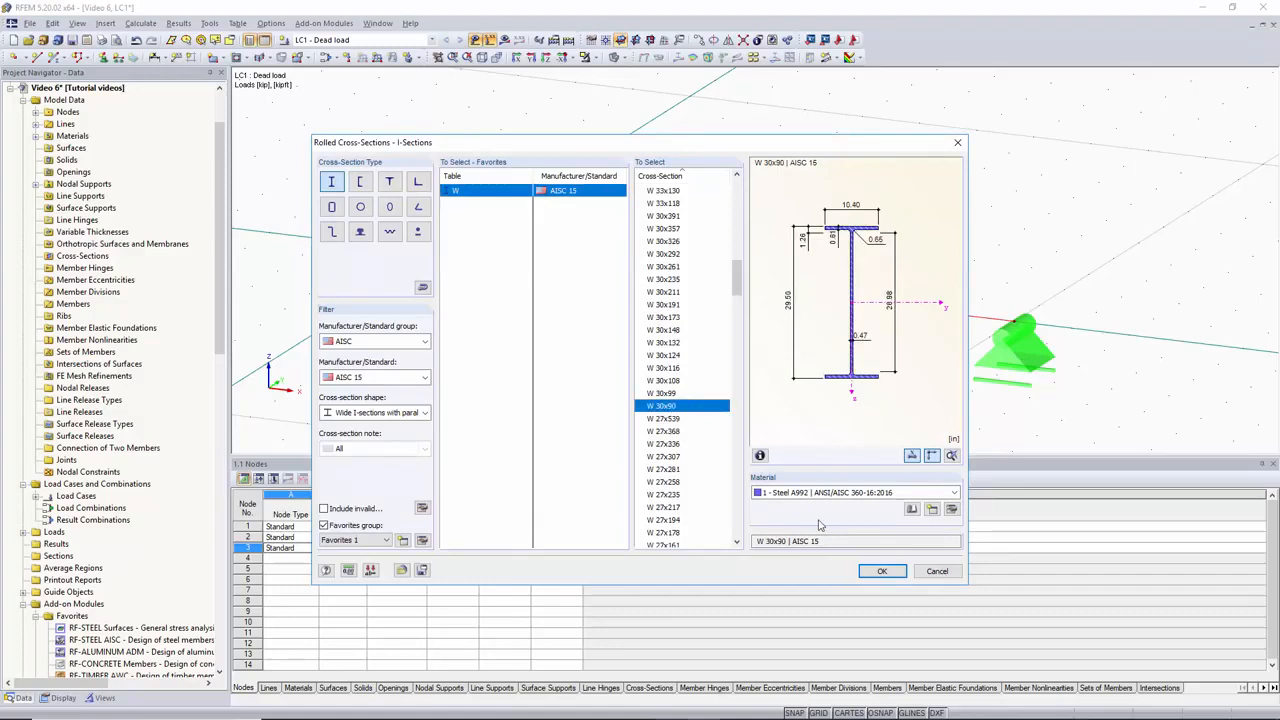
pyautogui.click(881, 570)
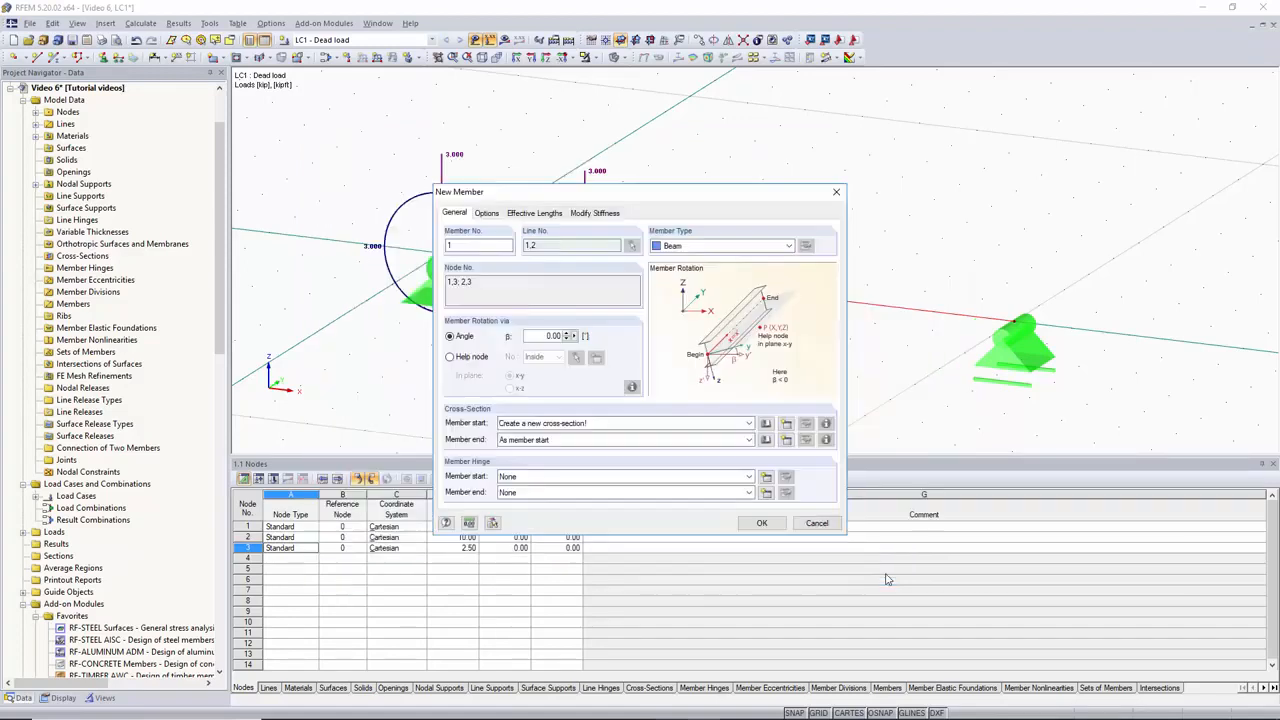
pyautogui.click(748, 422)
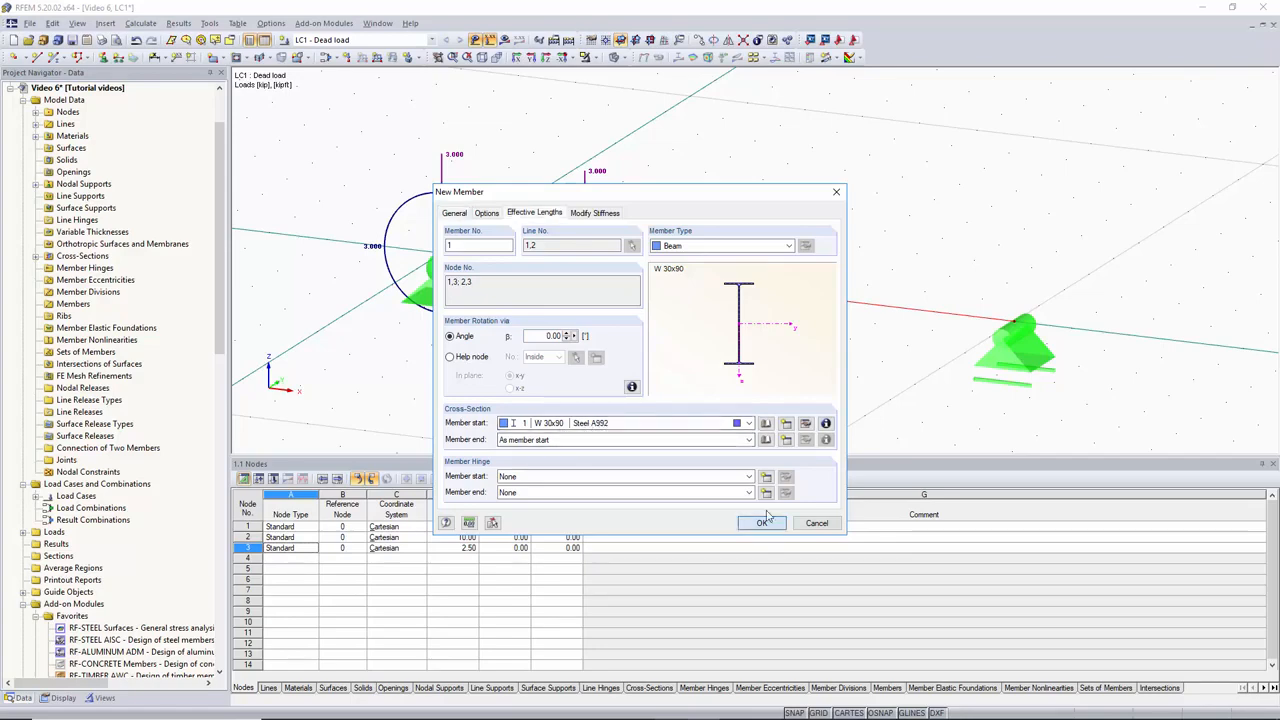
pyautogui.click(762, 523)
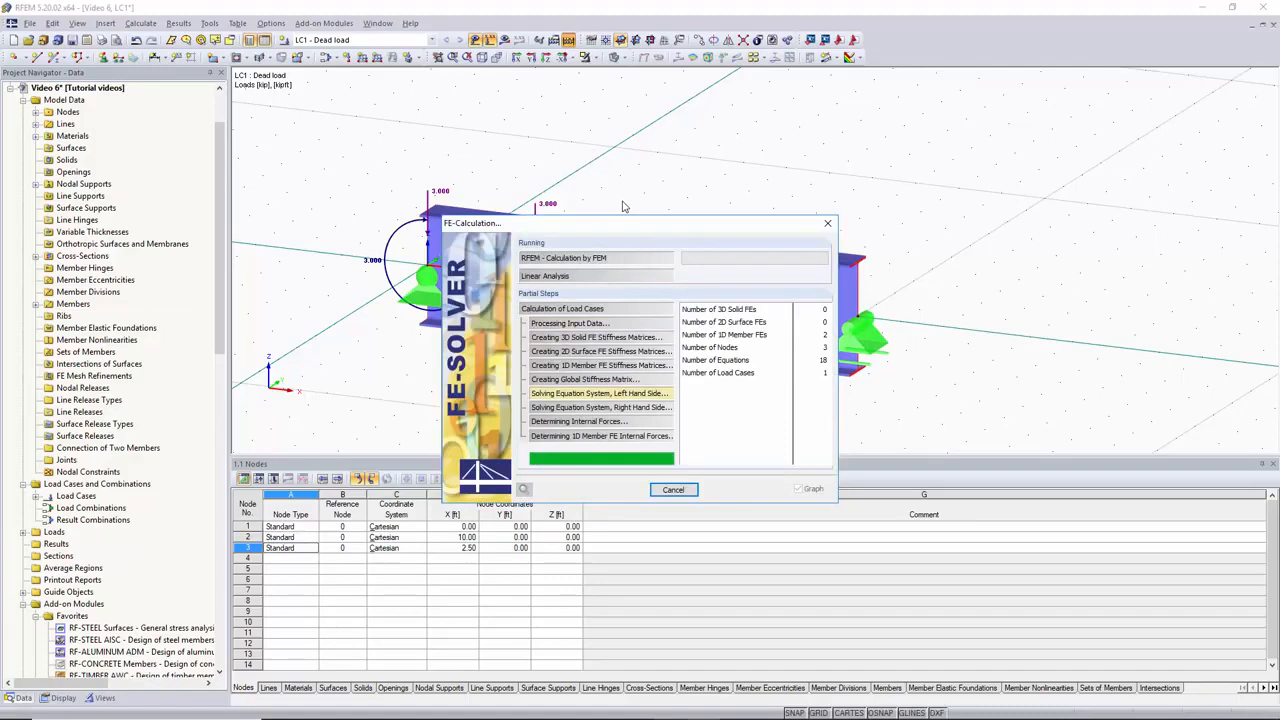
# - View the wireframe deflection, then the My moment and Vz shear diagrams, then hide results
pyautogui.click(616, 57)
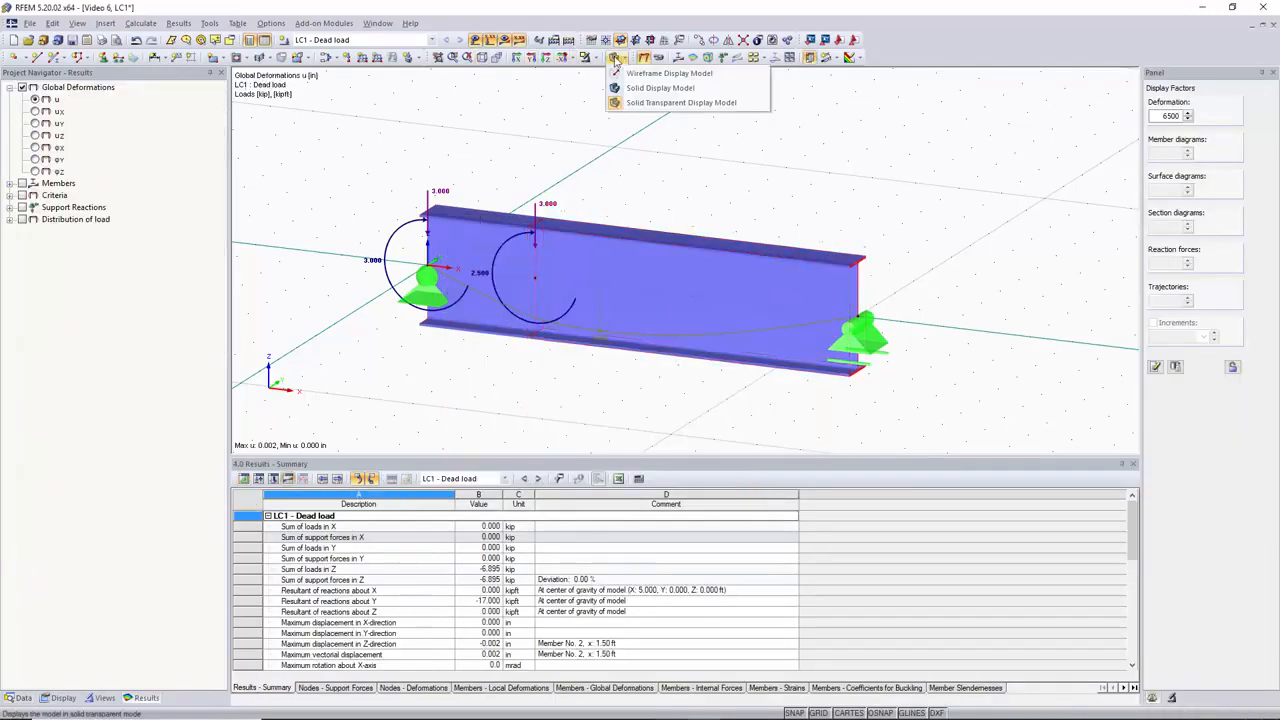
pyautogui.click(669, 72)
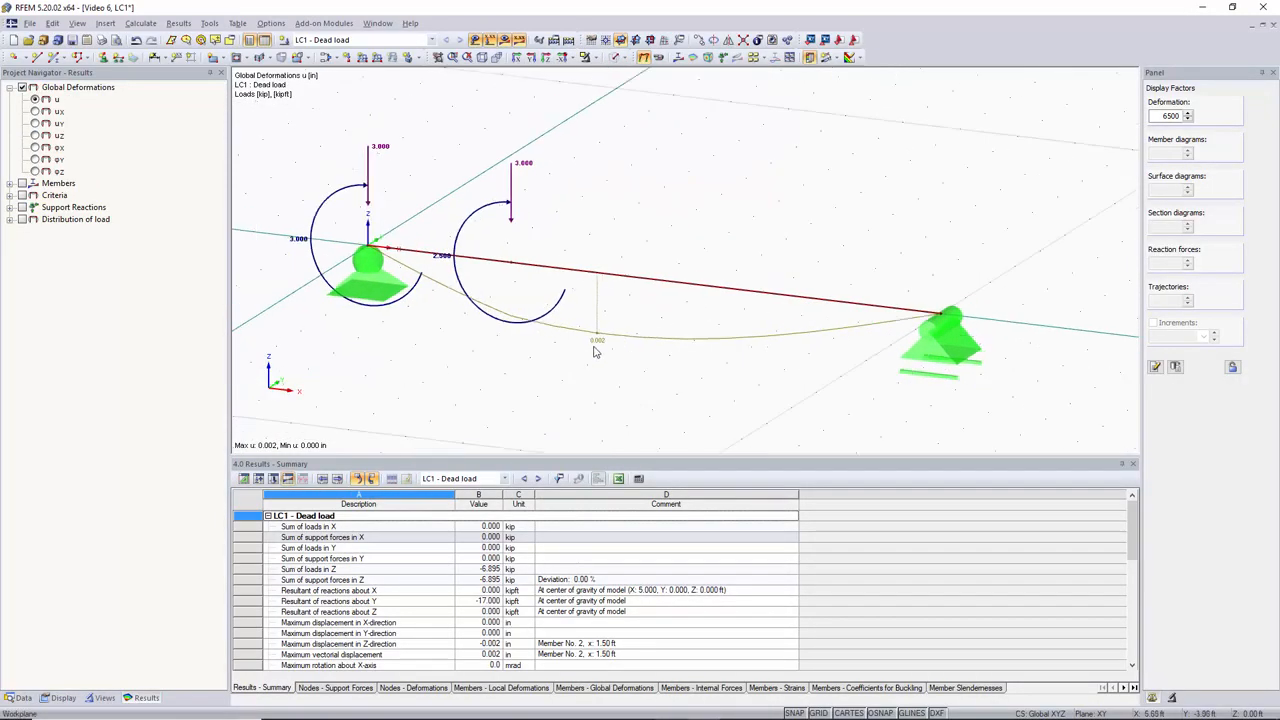
pyautogui.click(72, 339)
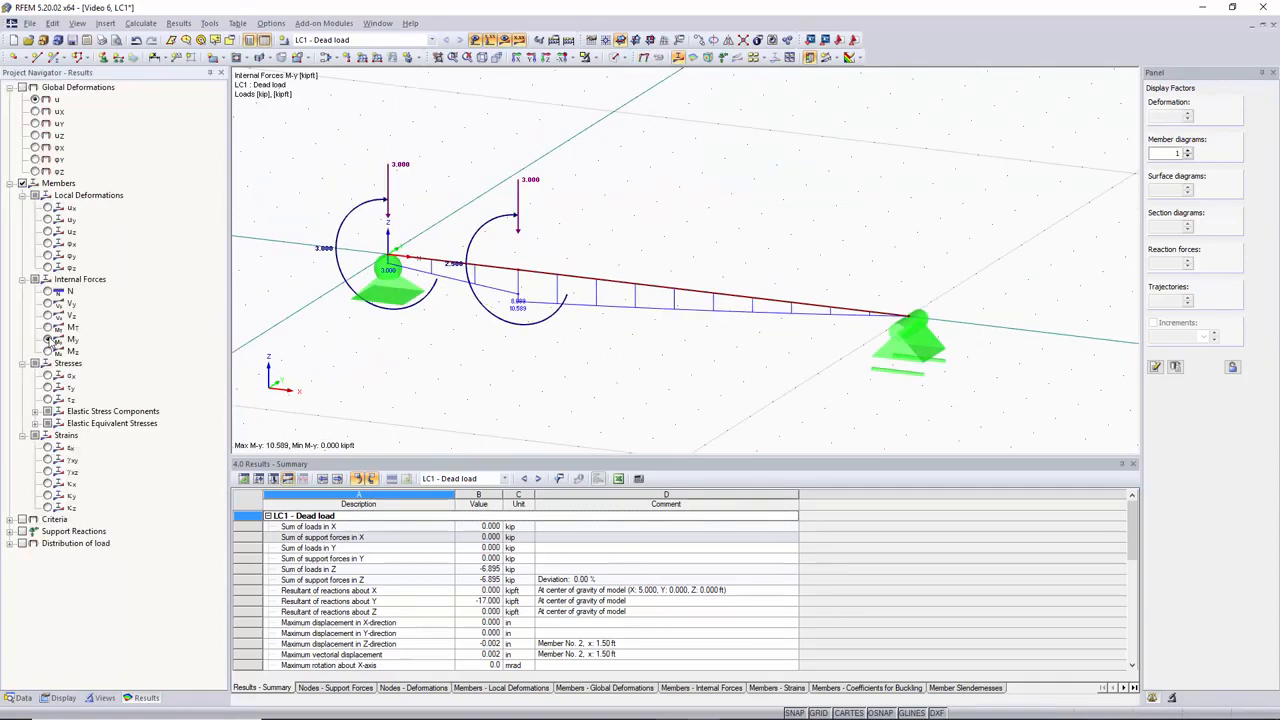
pyautogui.click(48, 314)
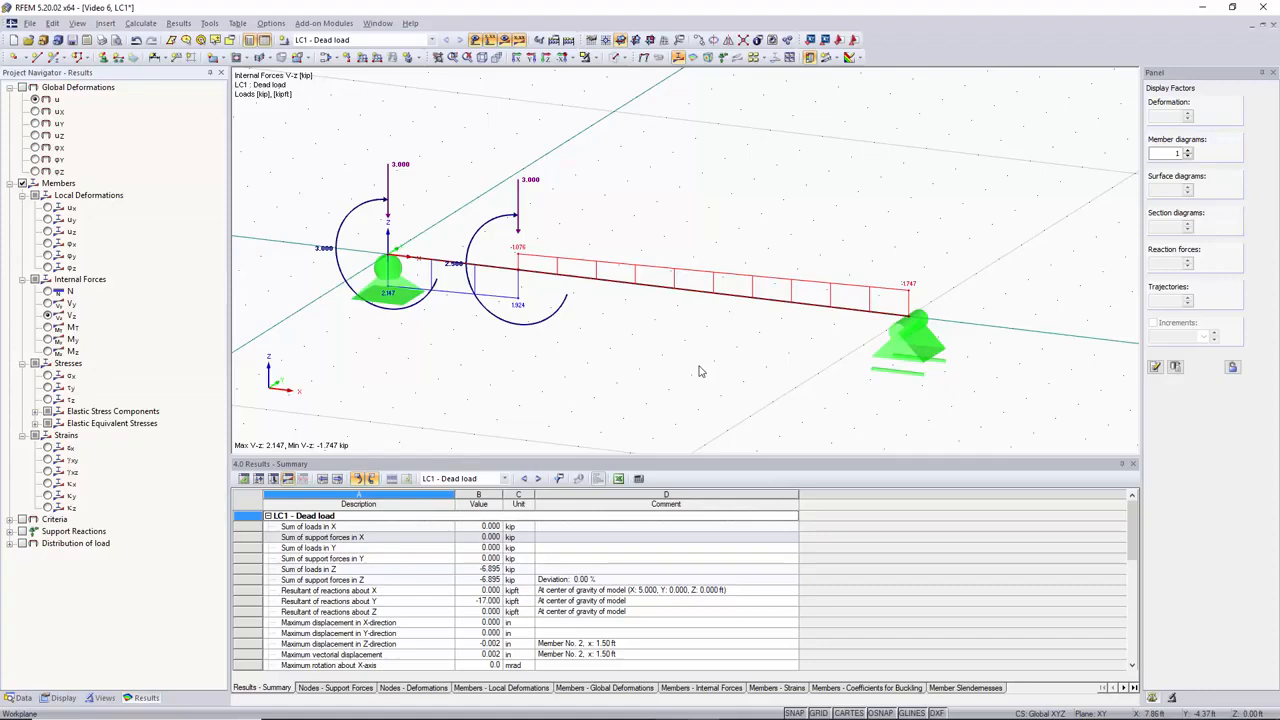
pyautogui.click(505, 40)
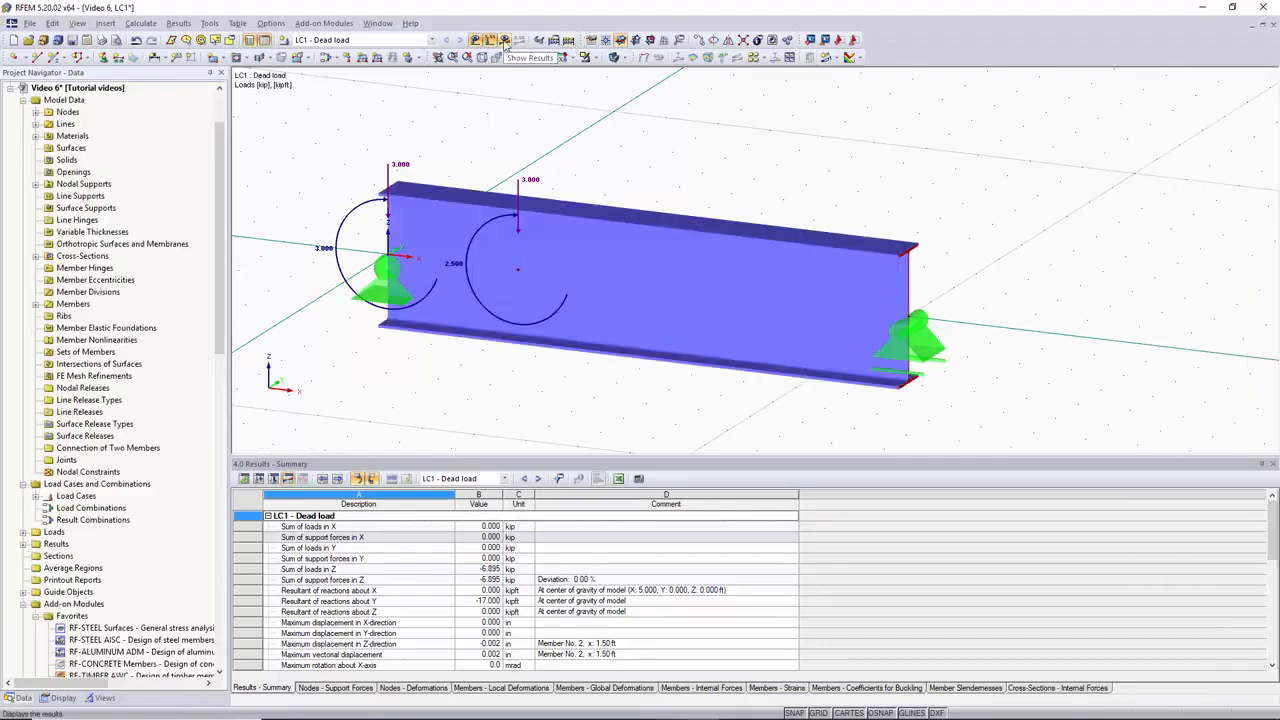